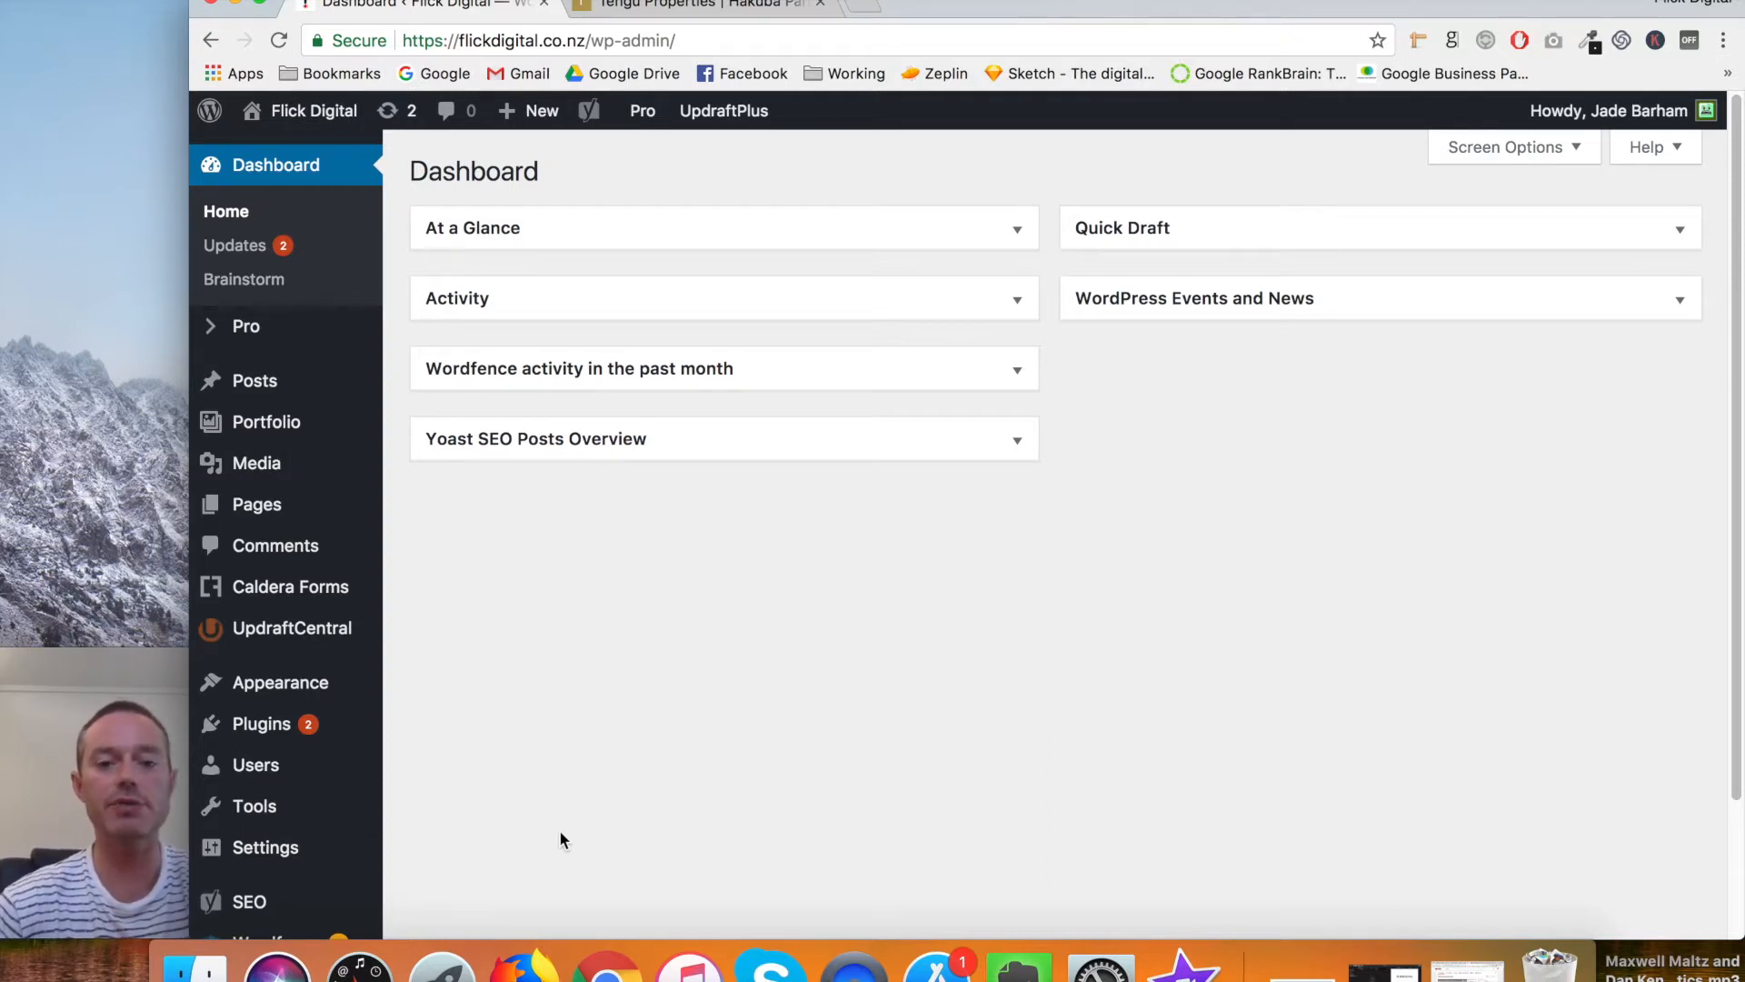
{"action": "mouse_move", "coordinate": [557, 828]}
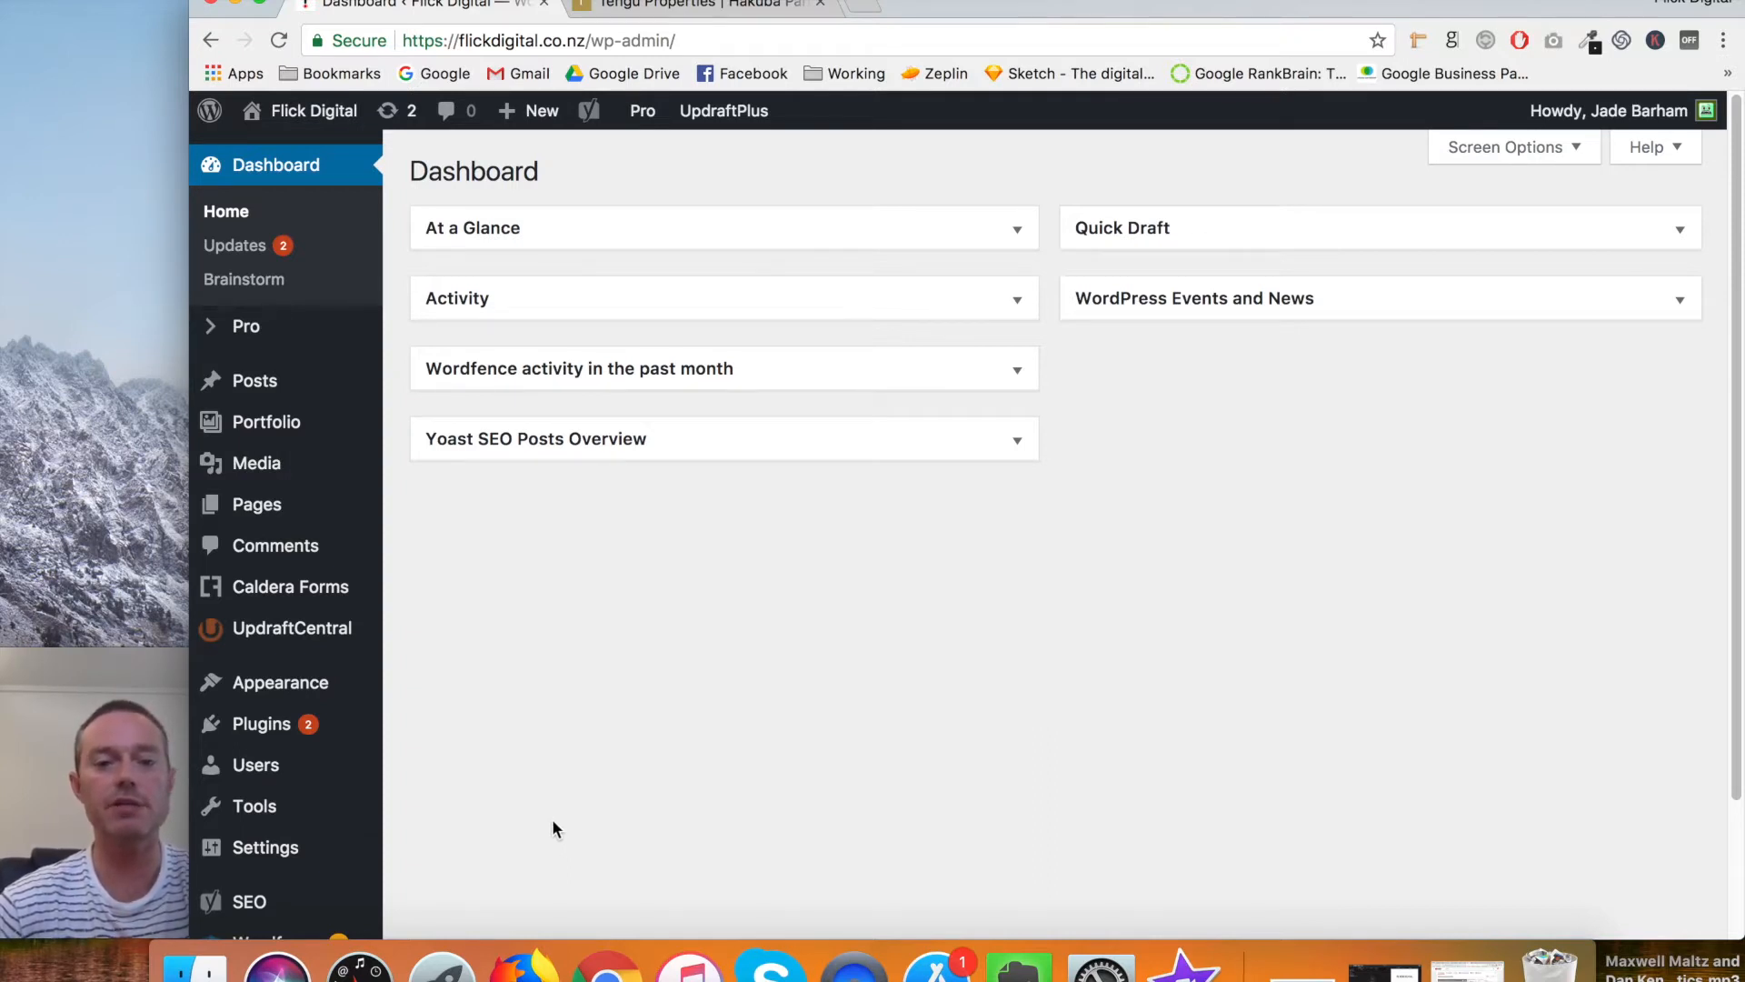
{"action": "mouse_move", "coordinate": [549, 796]}
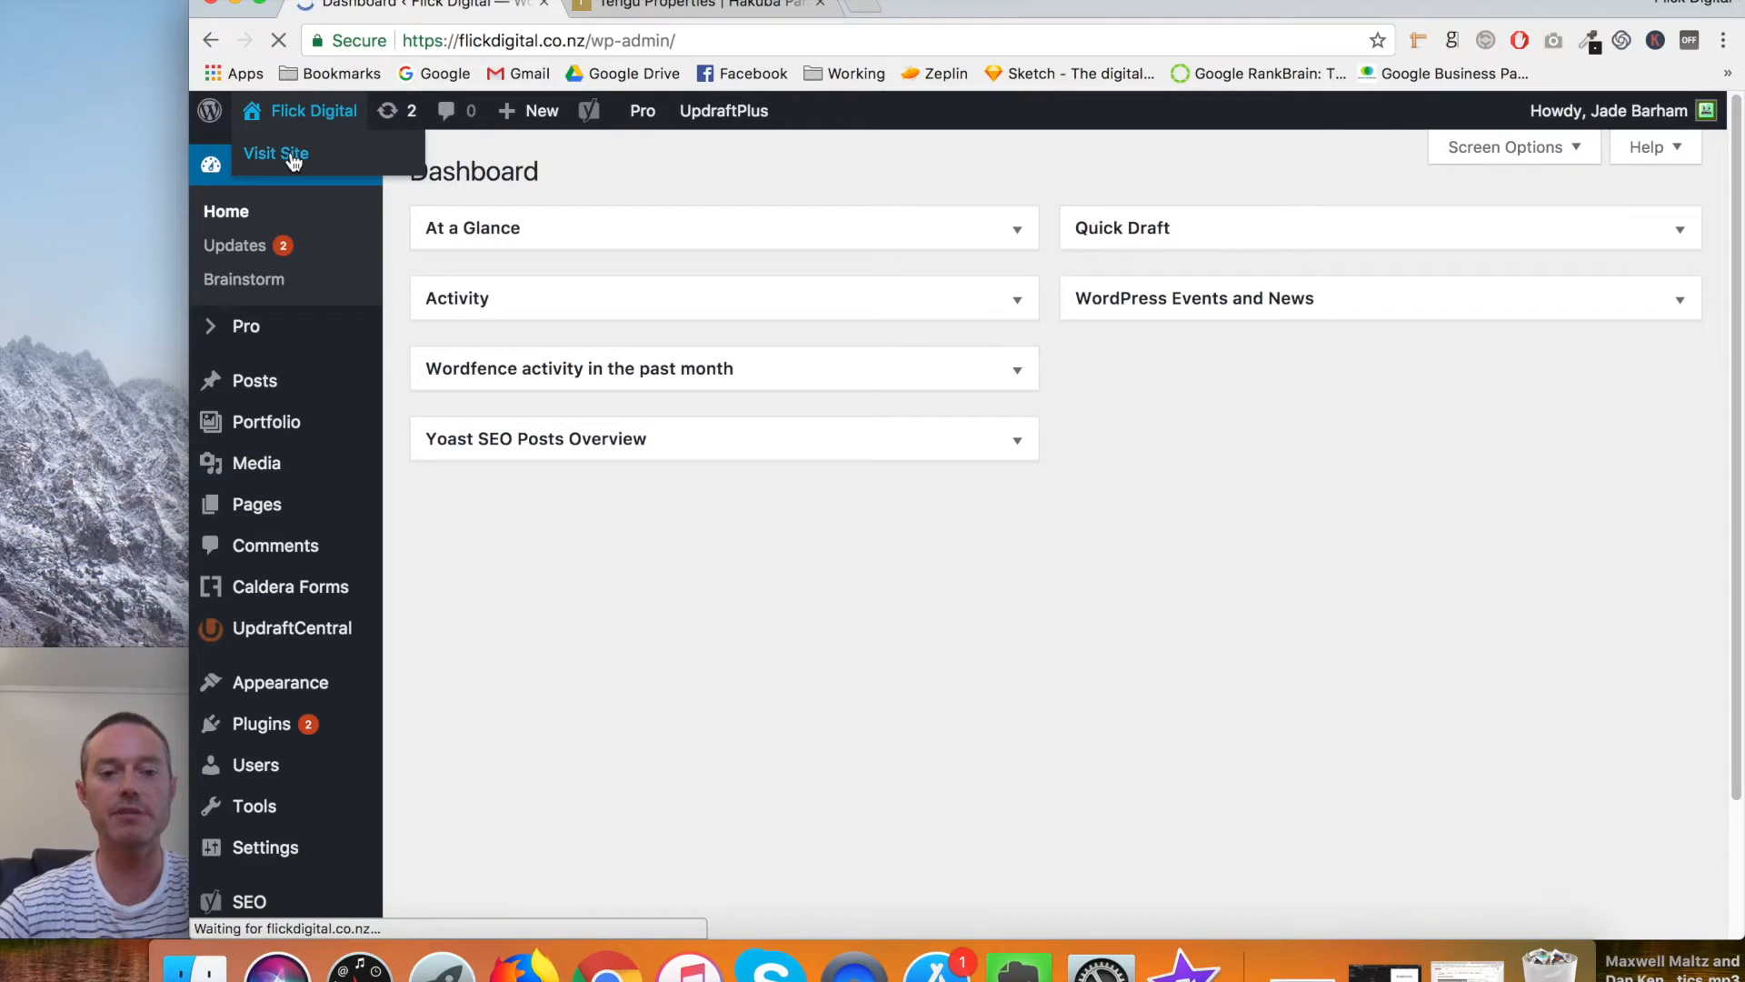
Open the live Flick Digital website and briefly view the Tengu Properties site.
{"action": "left_click", "coordinate": [275, 153]}
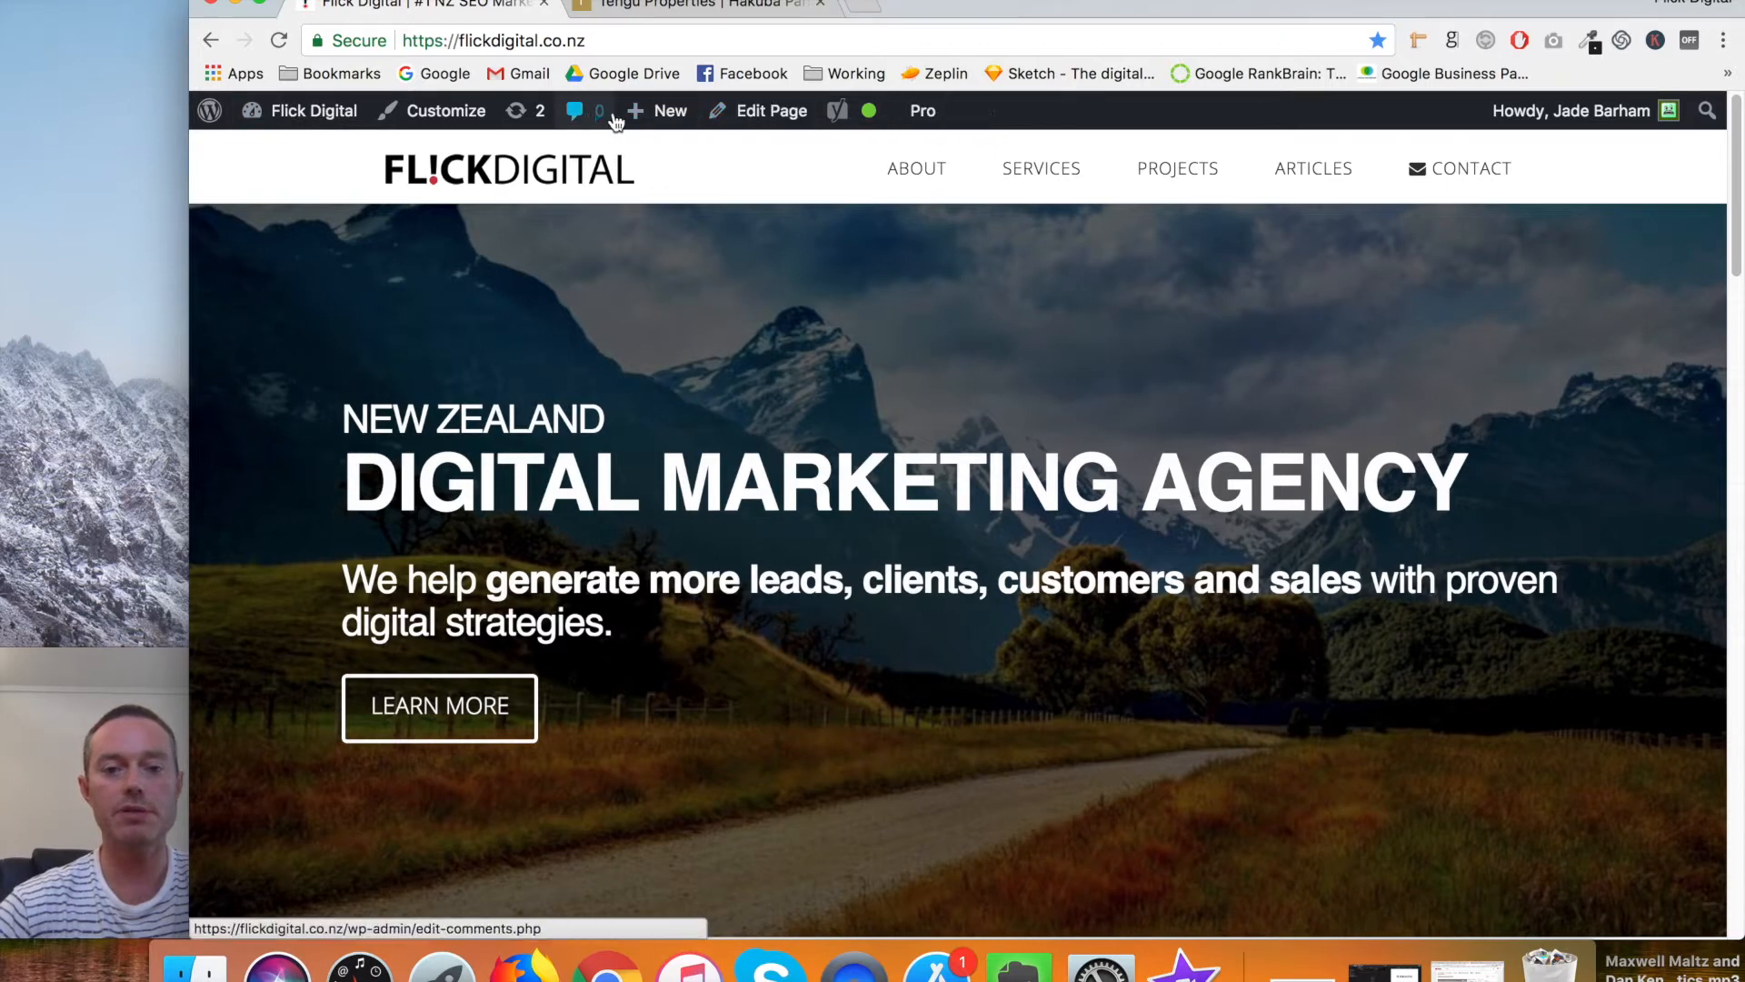
{"action": "left_click", "coordinate": [922, 110]}
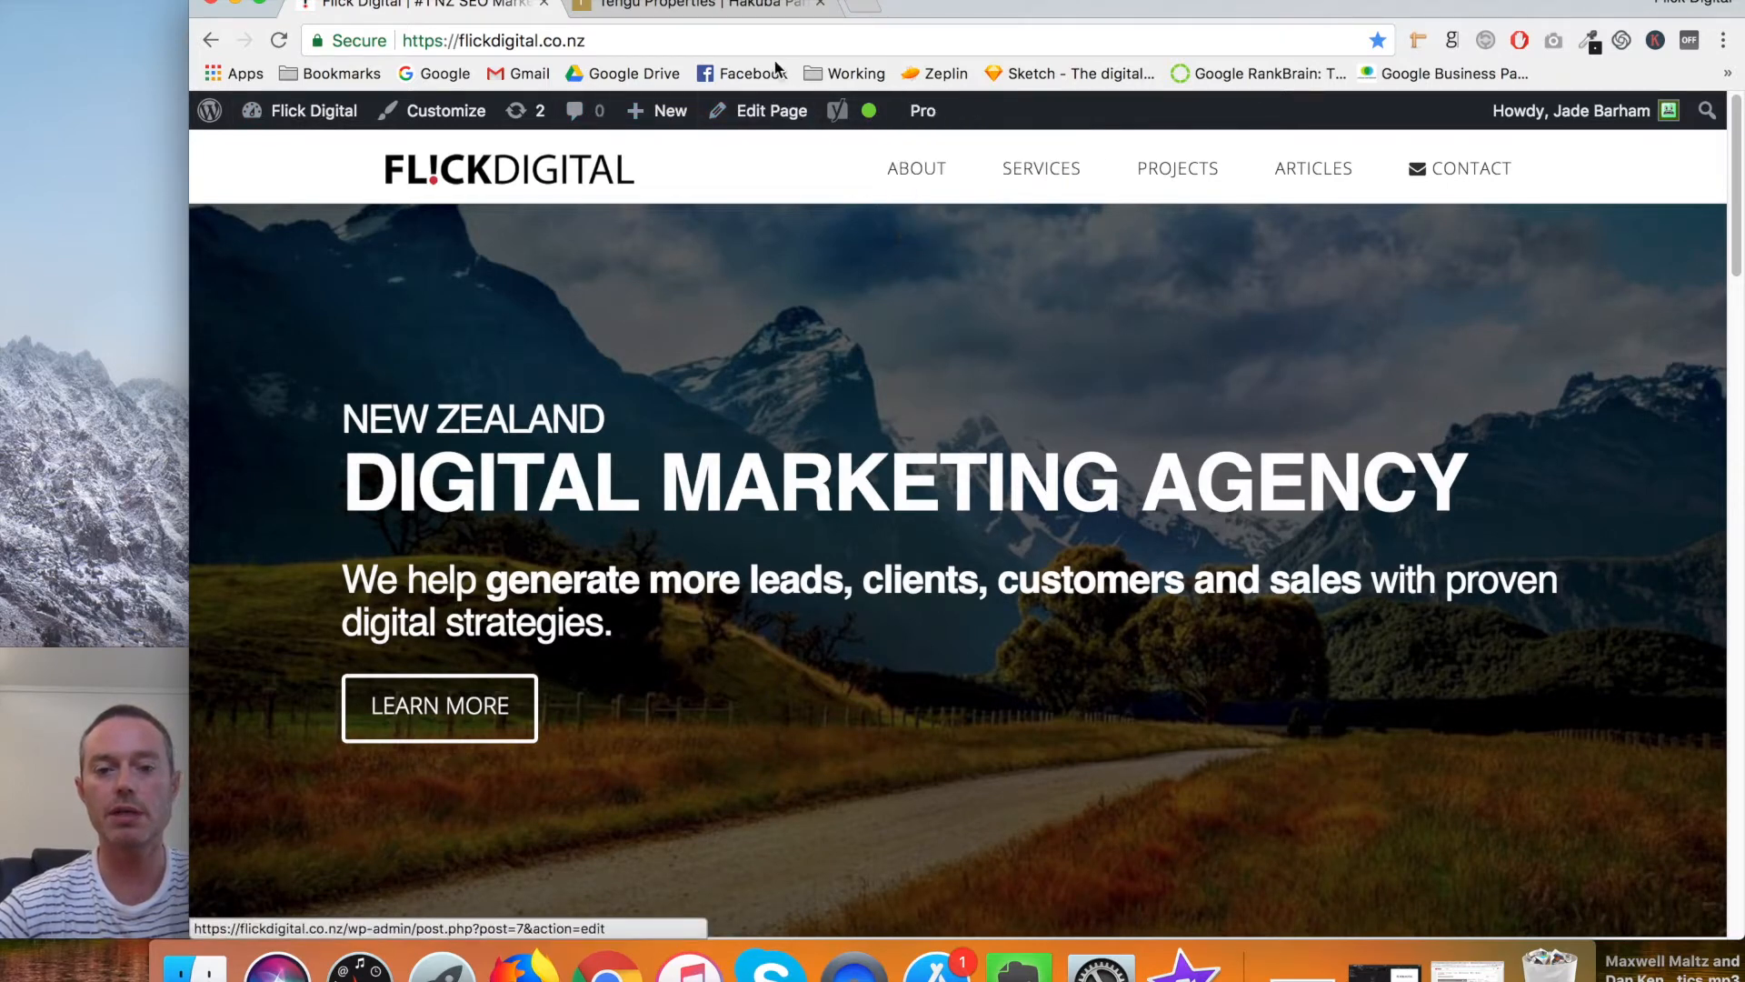
{"action": "mouse_move", "coordinate": [696, 5]}
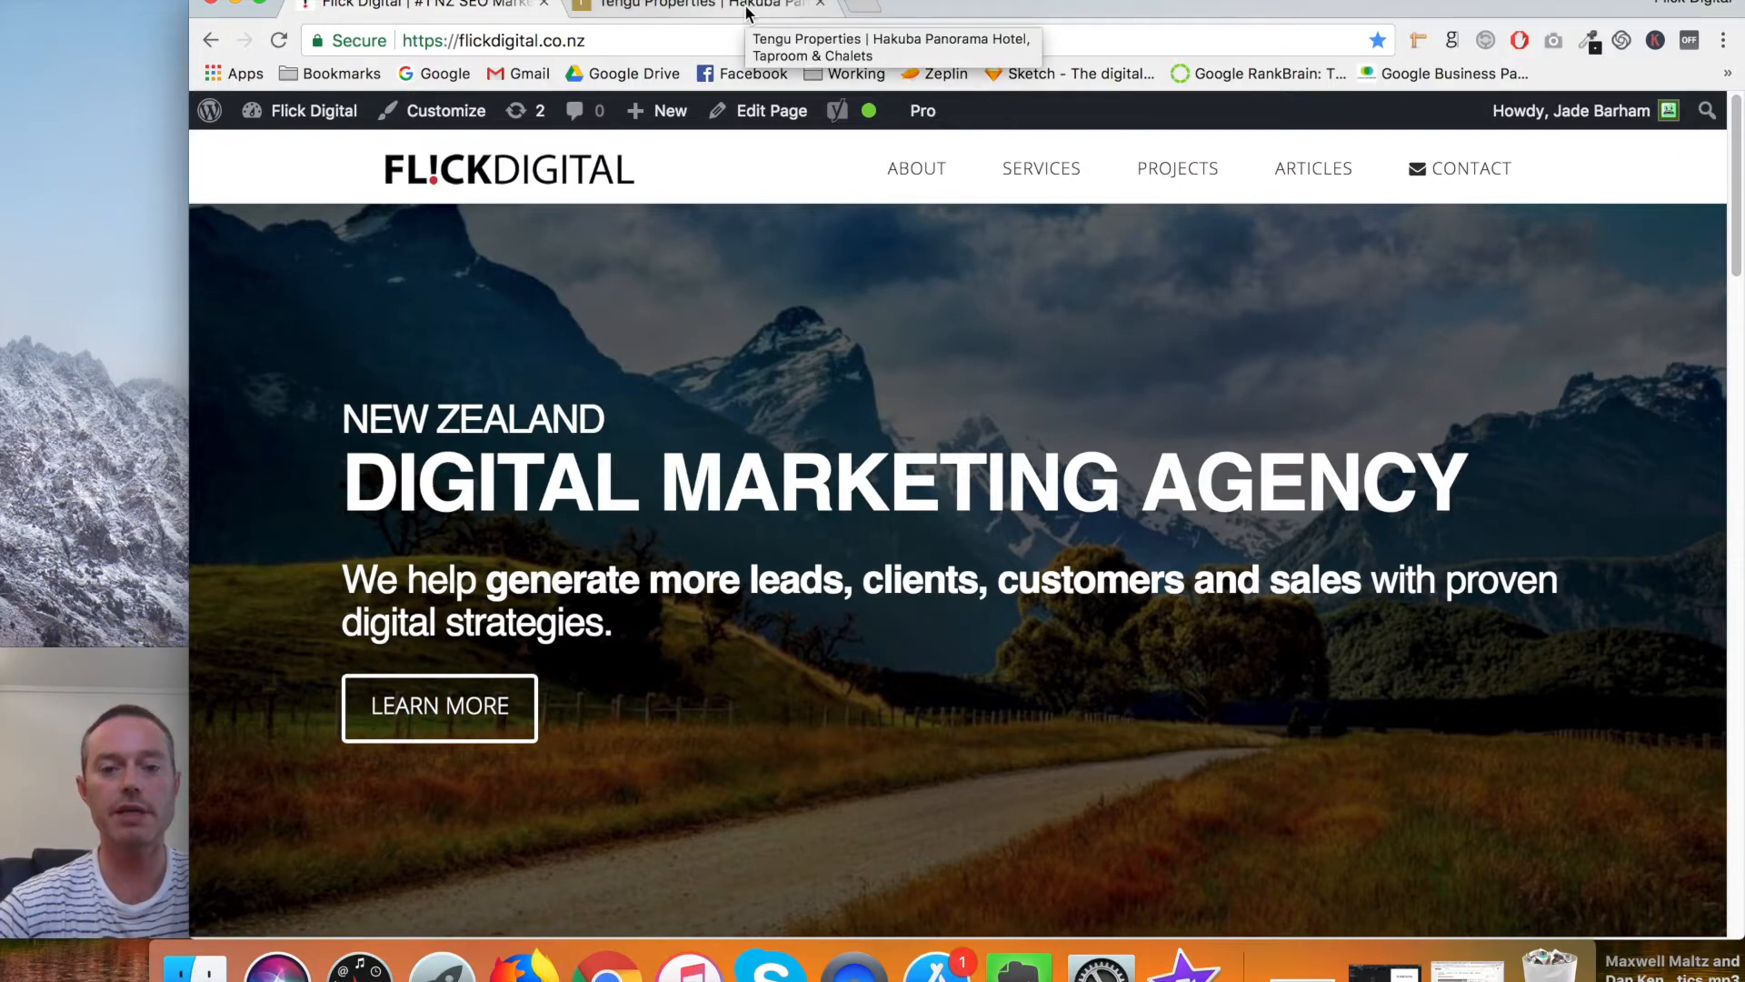
{"action": "left_click", "coordinate": [701, 4]}
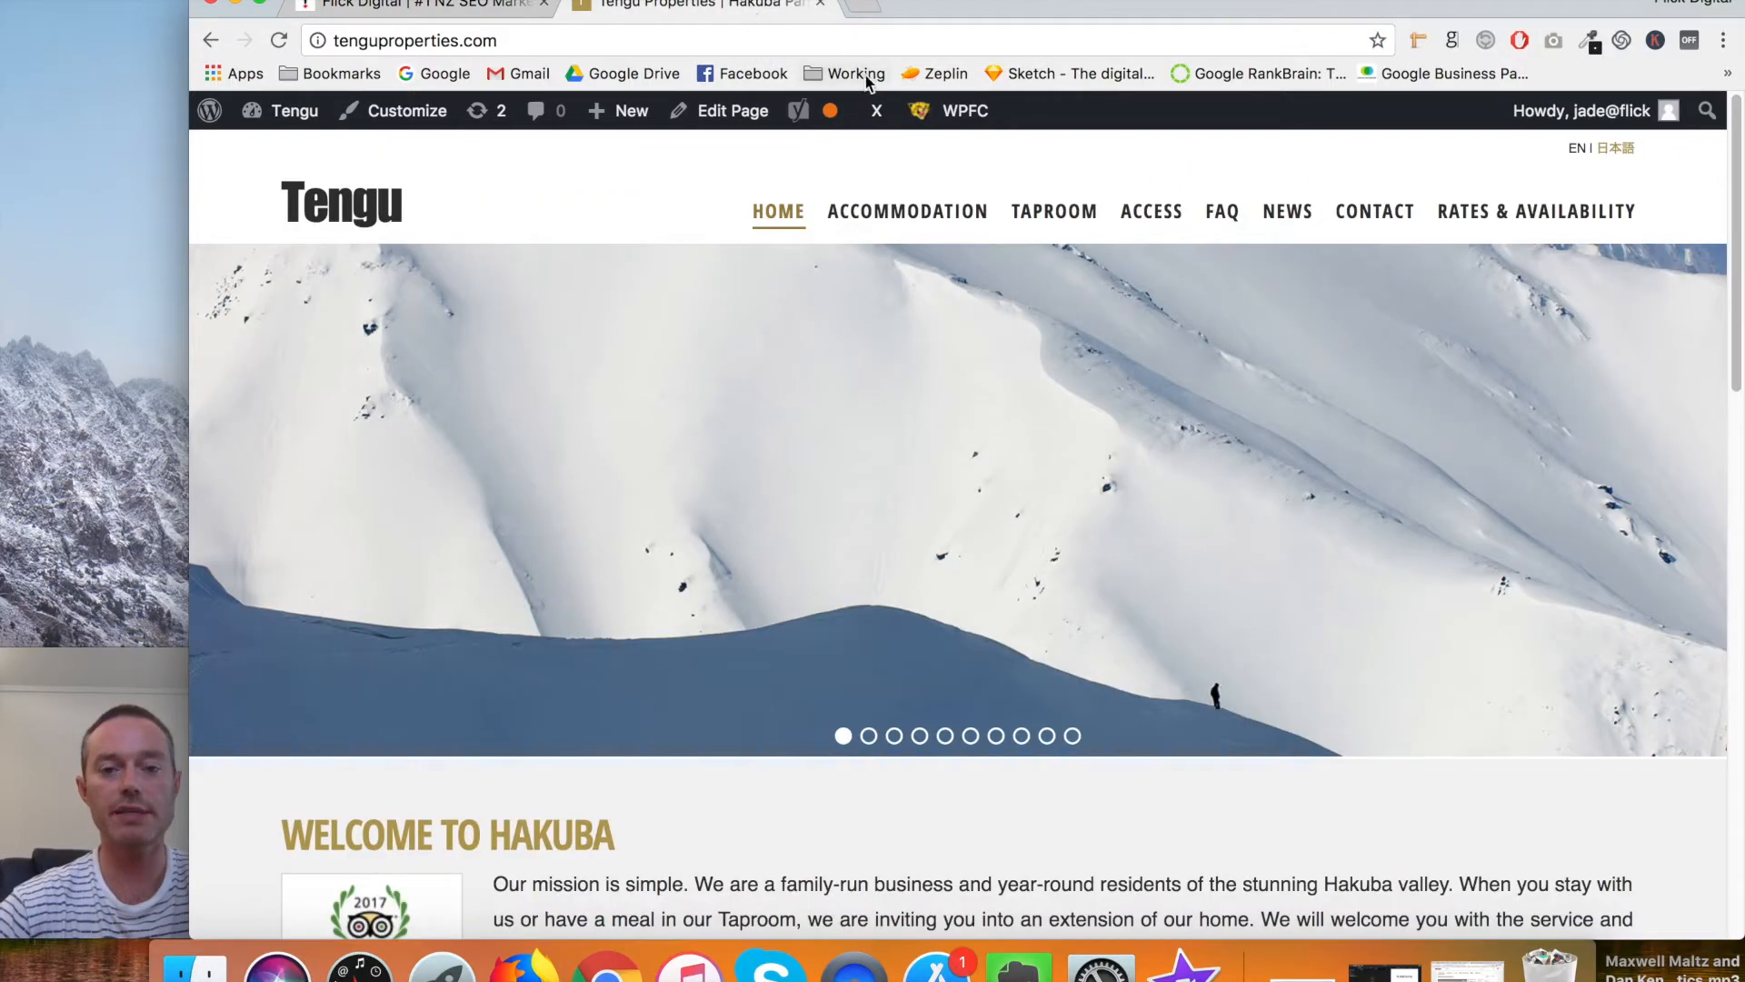
{"action": "left_click", "coordinate": [876, 110]}
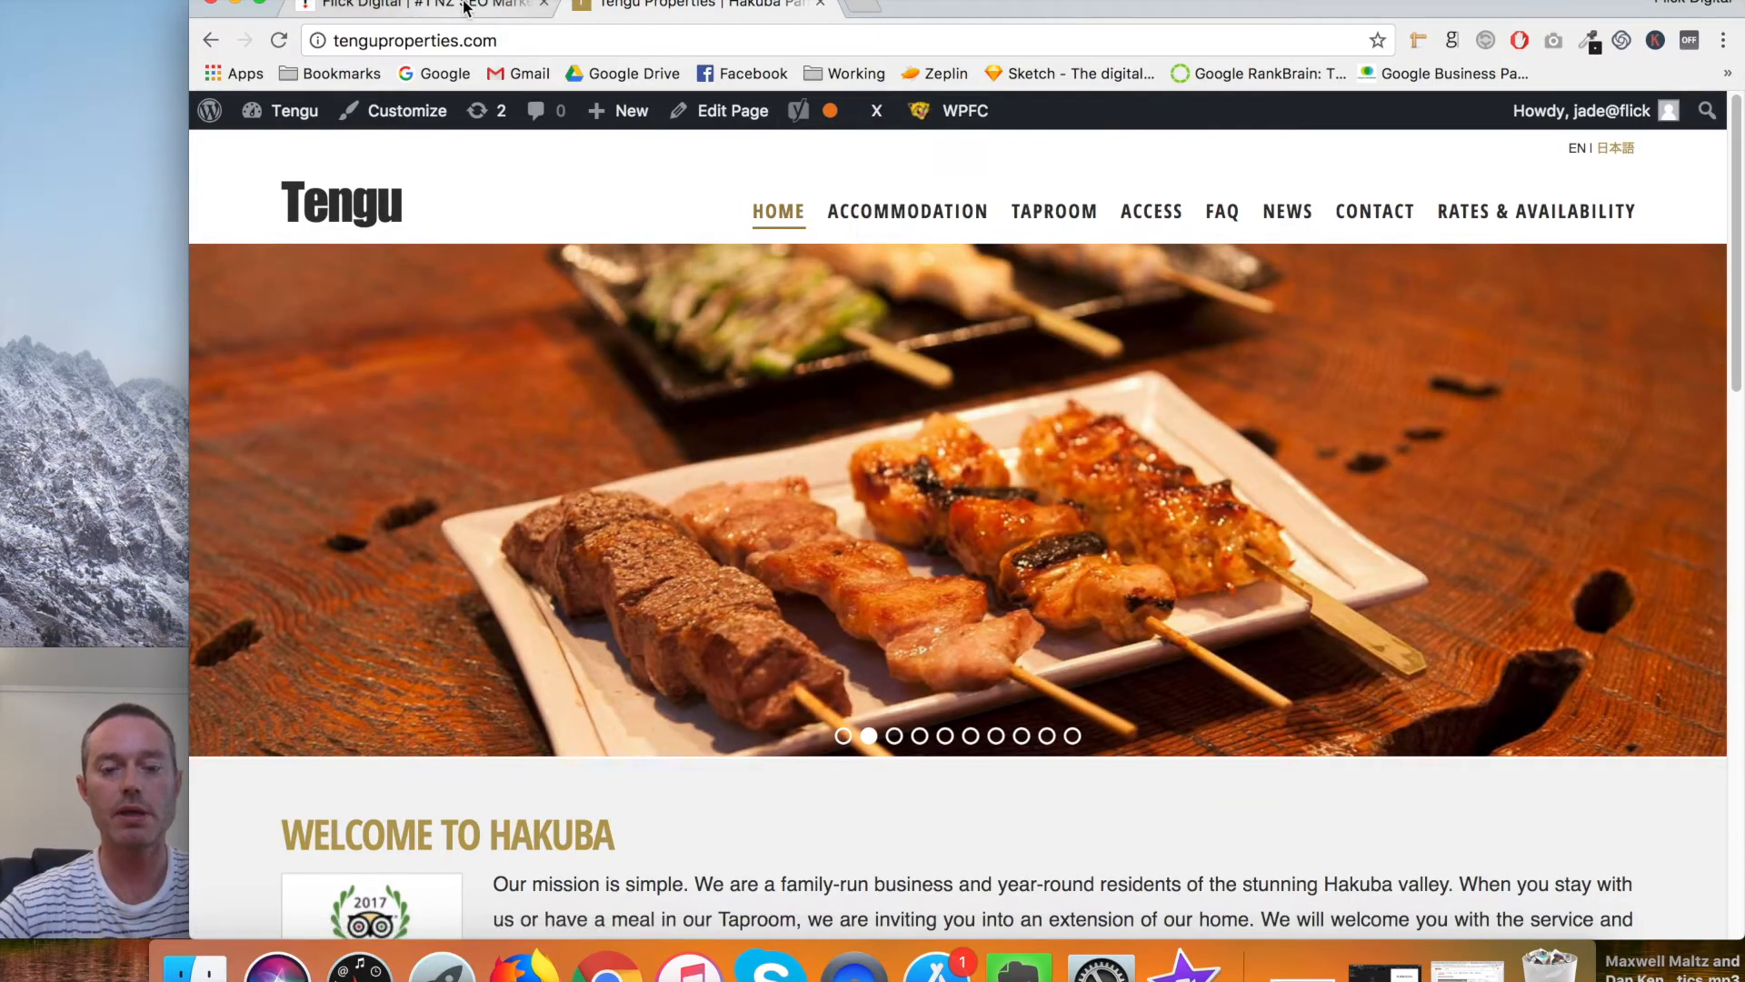
Return to Flick Digital and choose Edit Page from the Pro admin bar menu.
{"action": "left_click", "coordinate": [423, 5]}
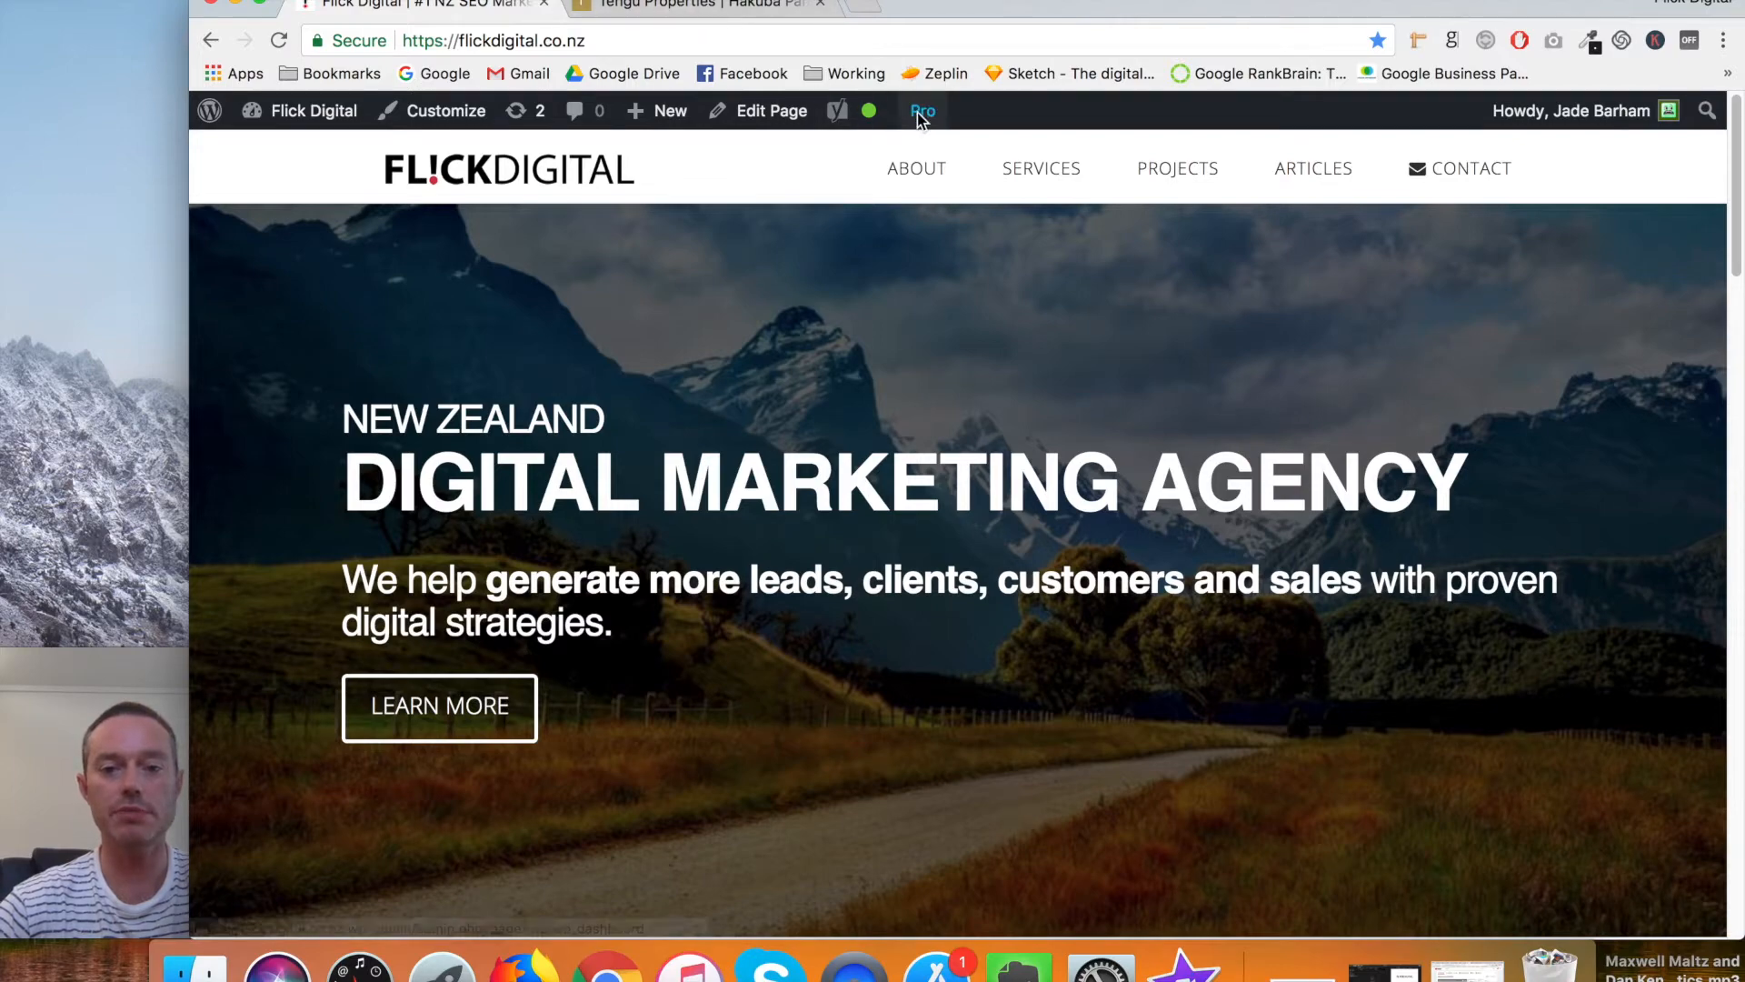
{"action": "left_click", "coordinate": [695, 5]}
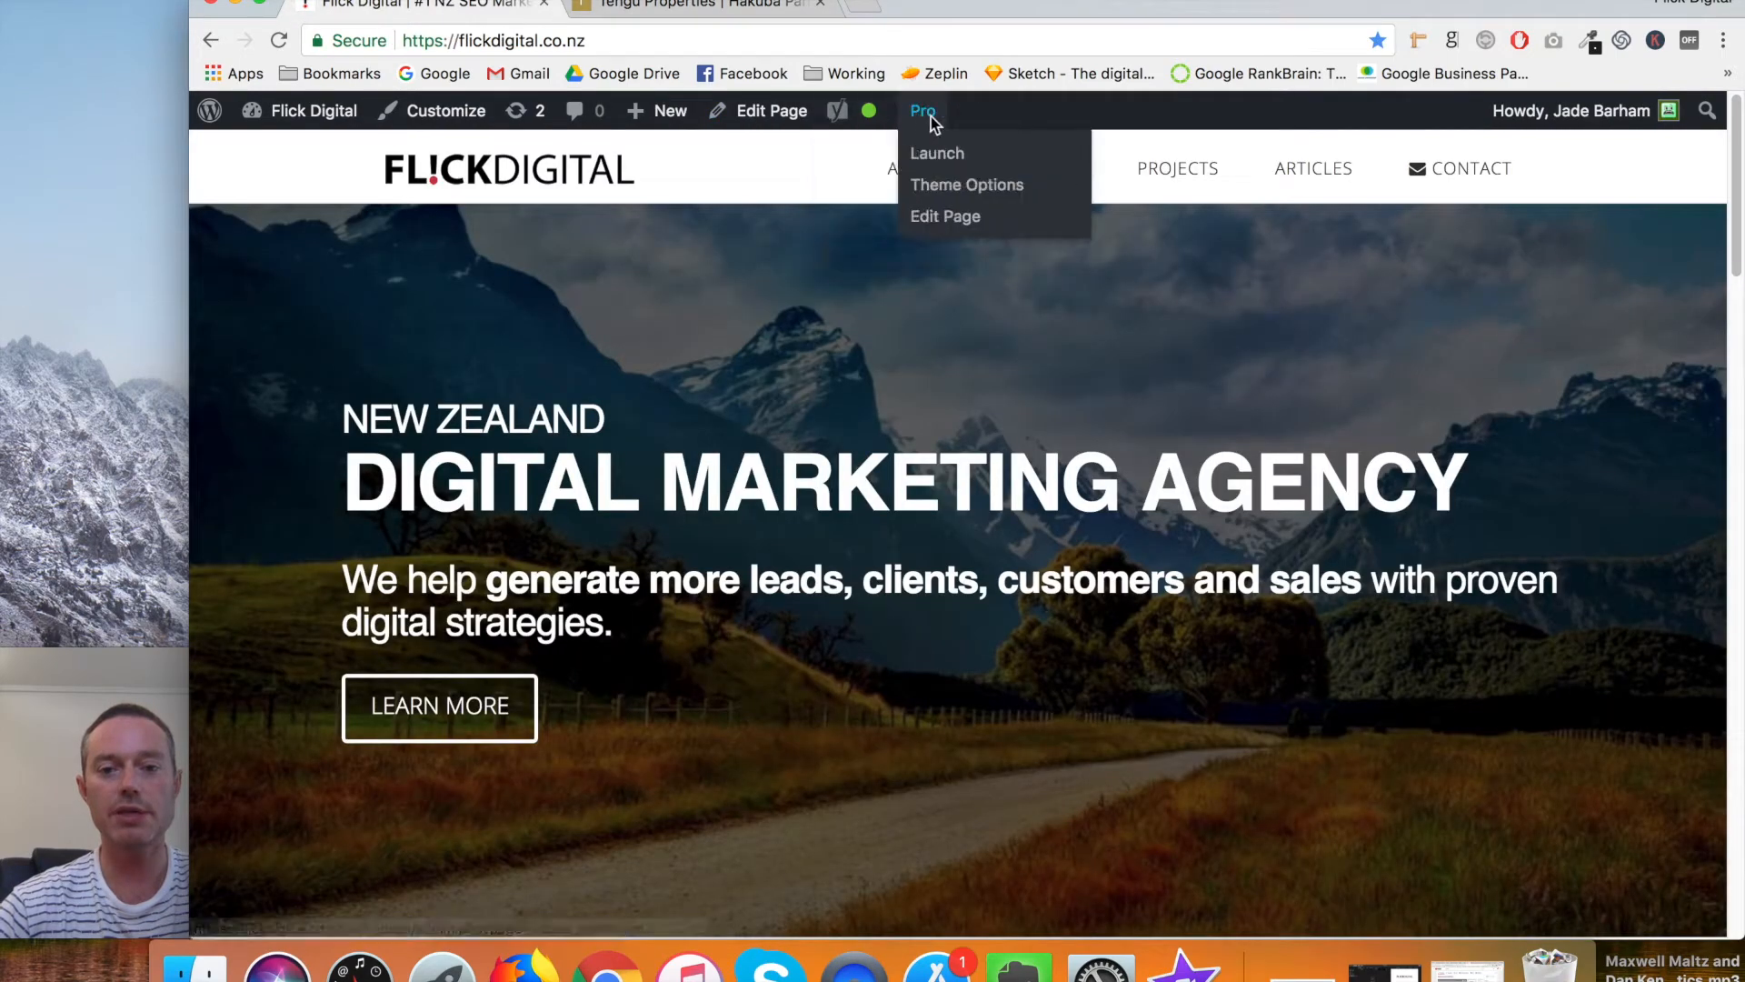
{"action": "left_click", "coordinate": [945, 217]}
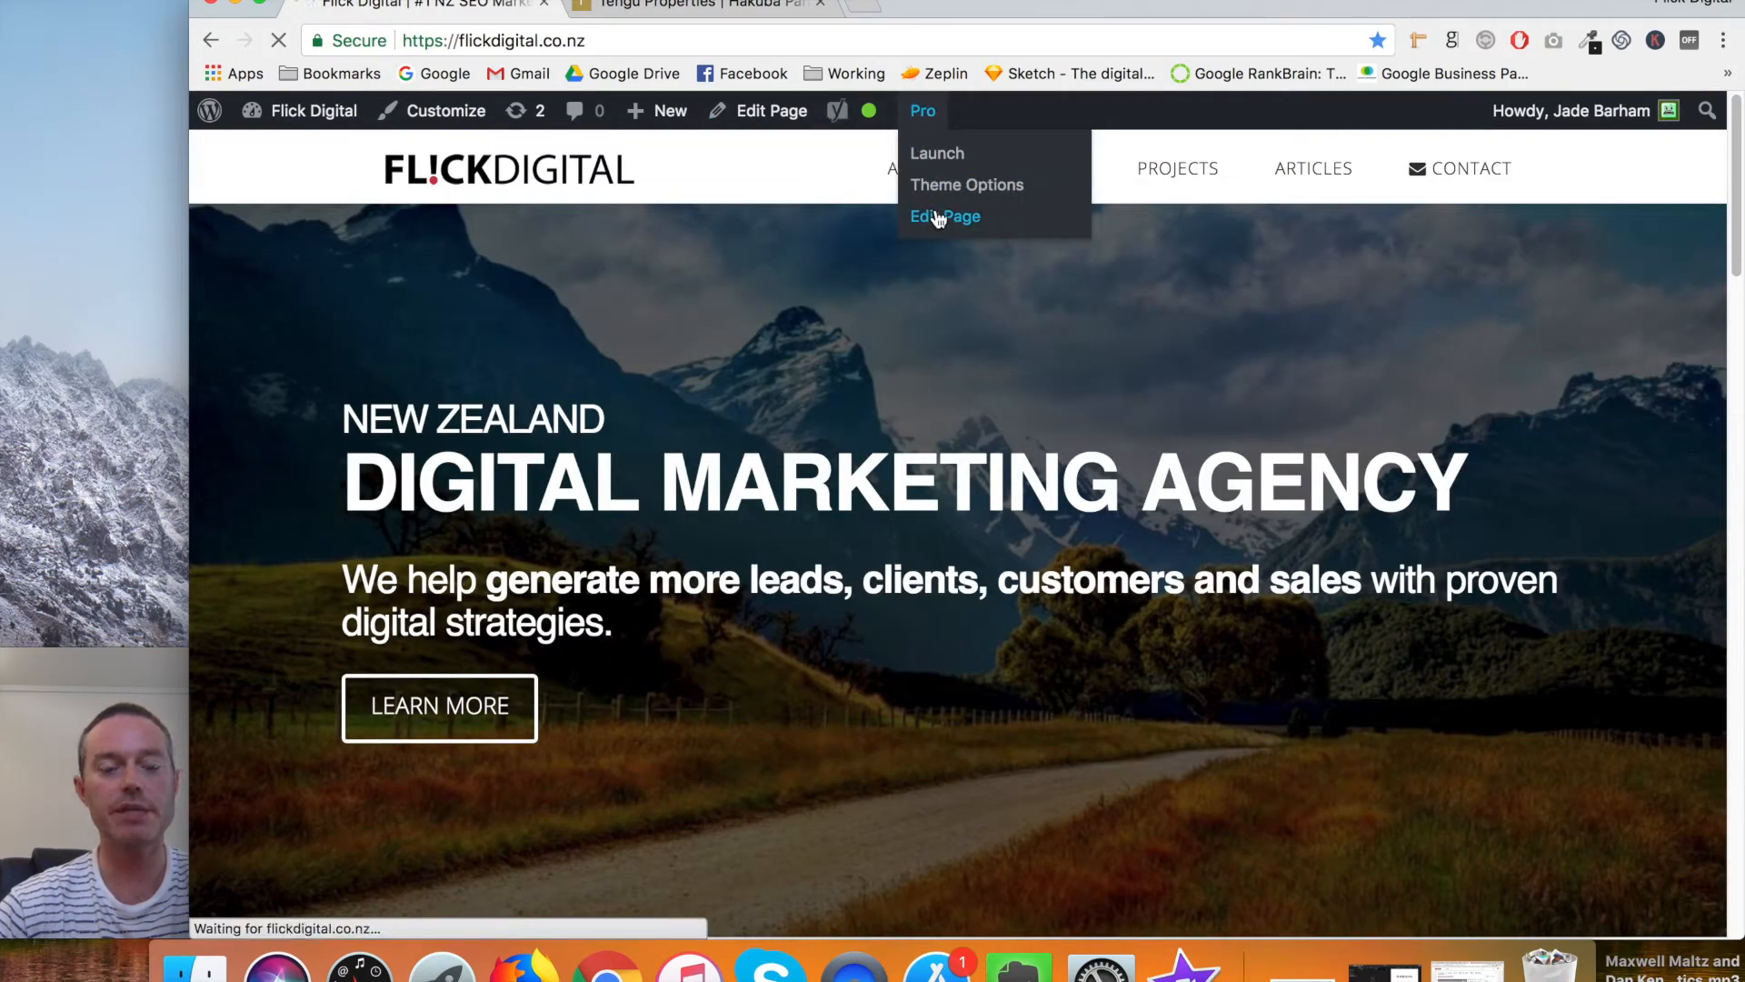
Load the homepage in the Pro builder and select the hero sub-headline element.
{"action": "left_click", "coordinate": [945, 216]}
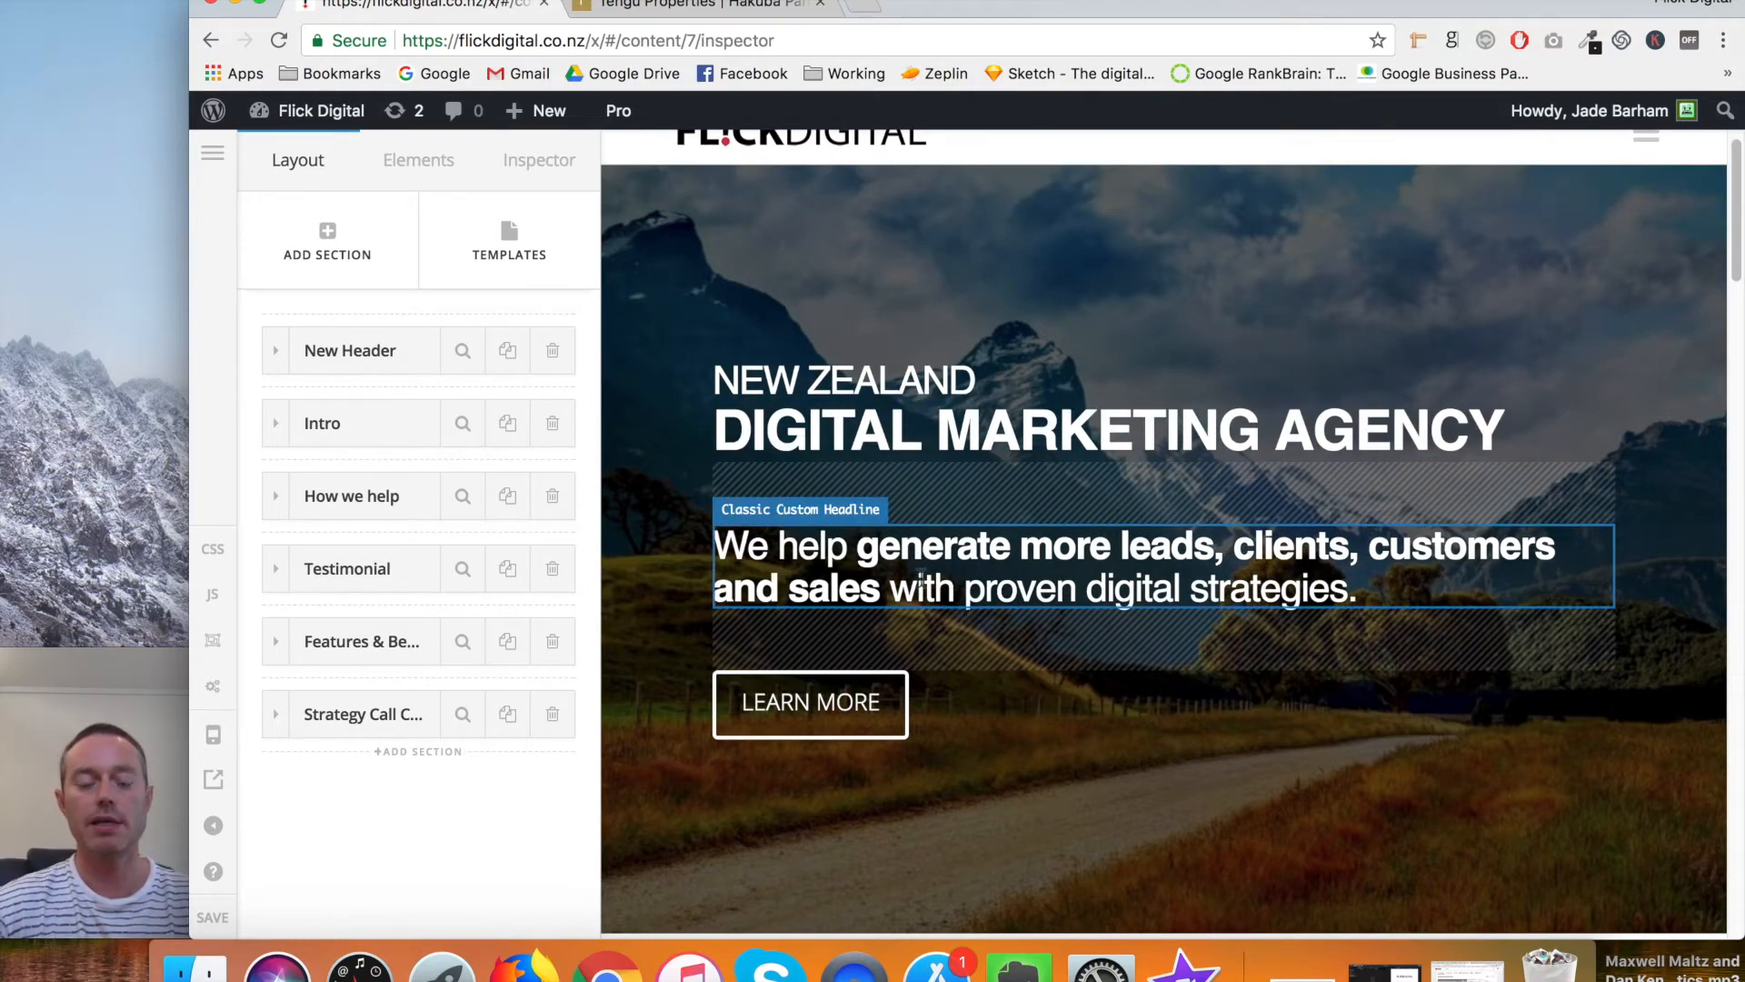
{"action": "left_click", "coordinate": [1113, 567]}
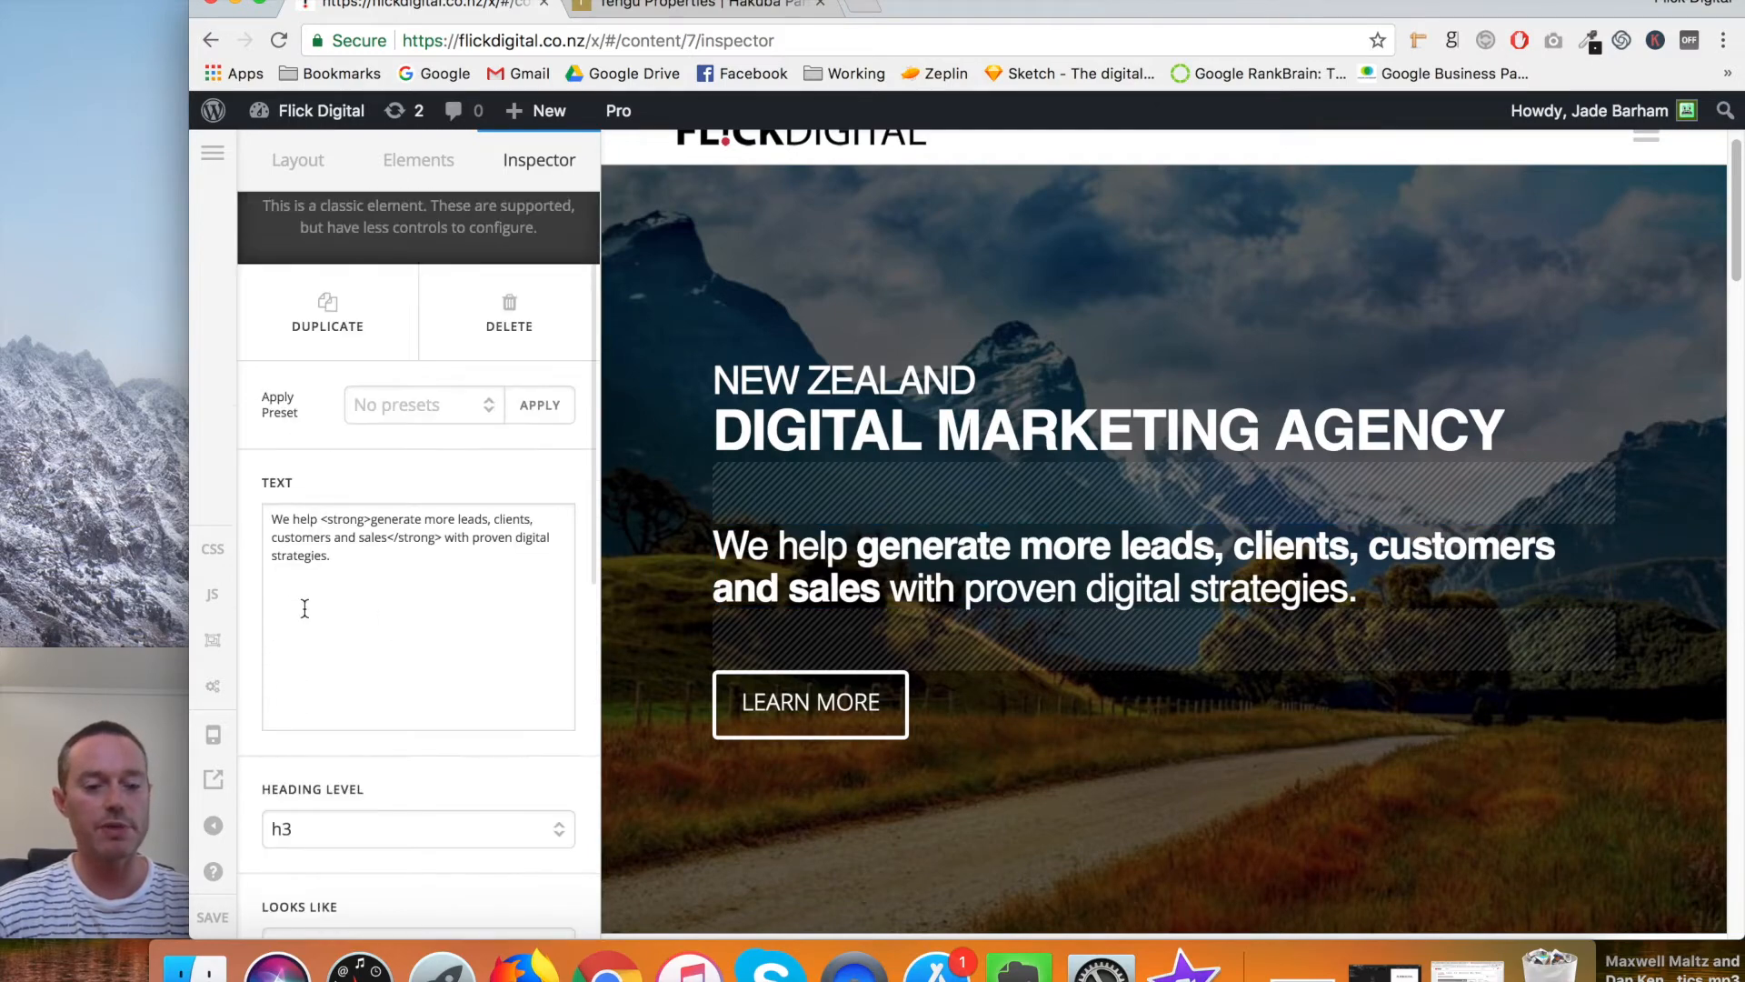
View the intro body copy's HTML, switch to rich text, and expand the editor full-screen.
{"action": "scroll", "scroll_direction": "down", "scroll_amount": 3}
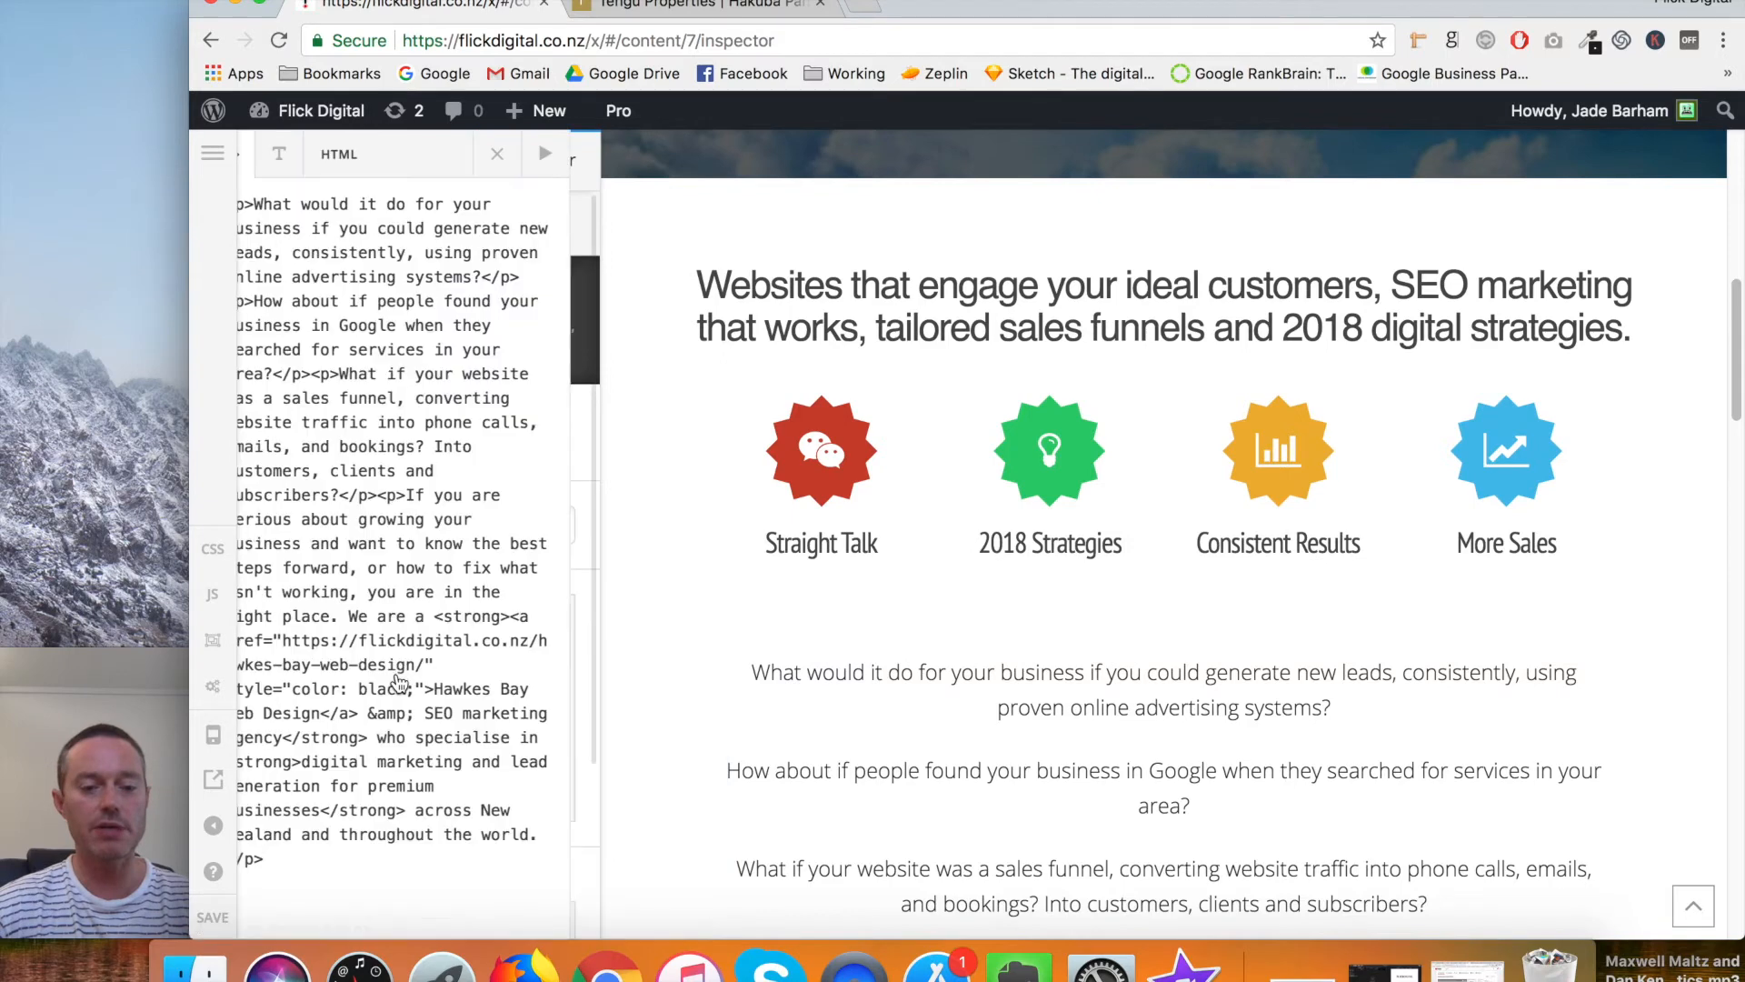
{"action": "left_click", "coordinate": [261, 153]}
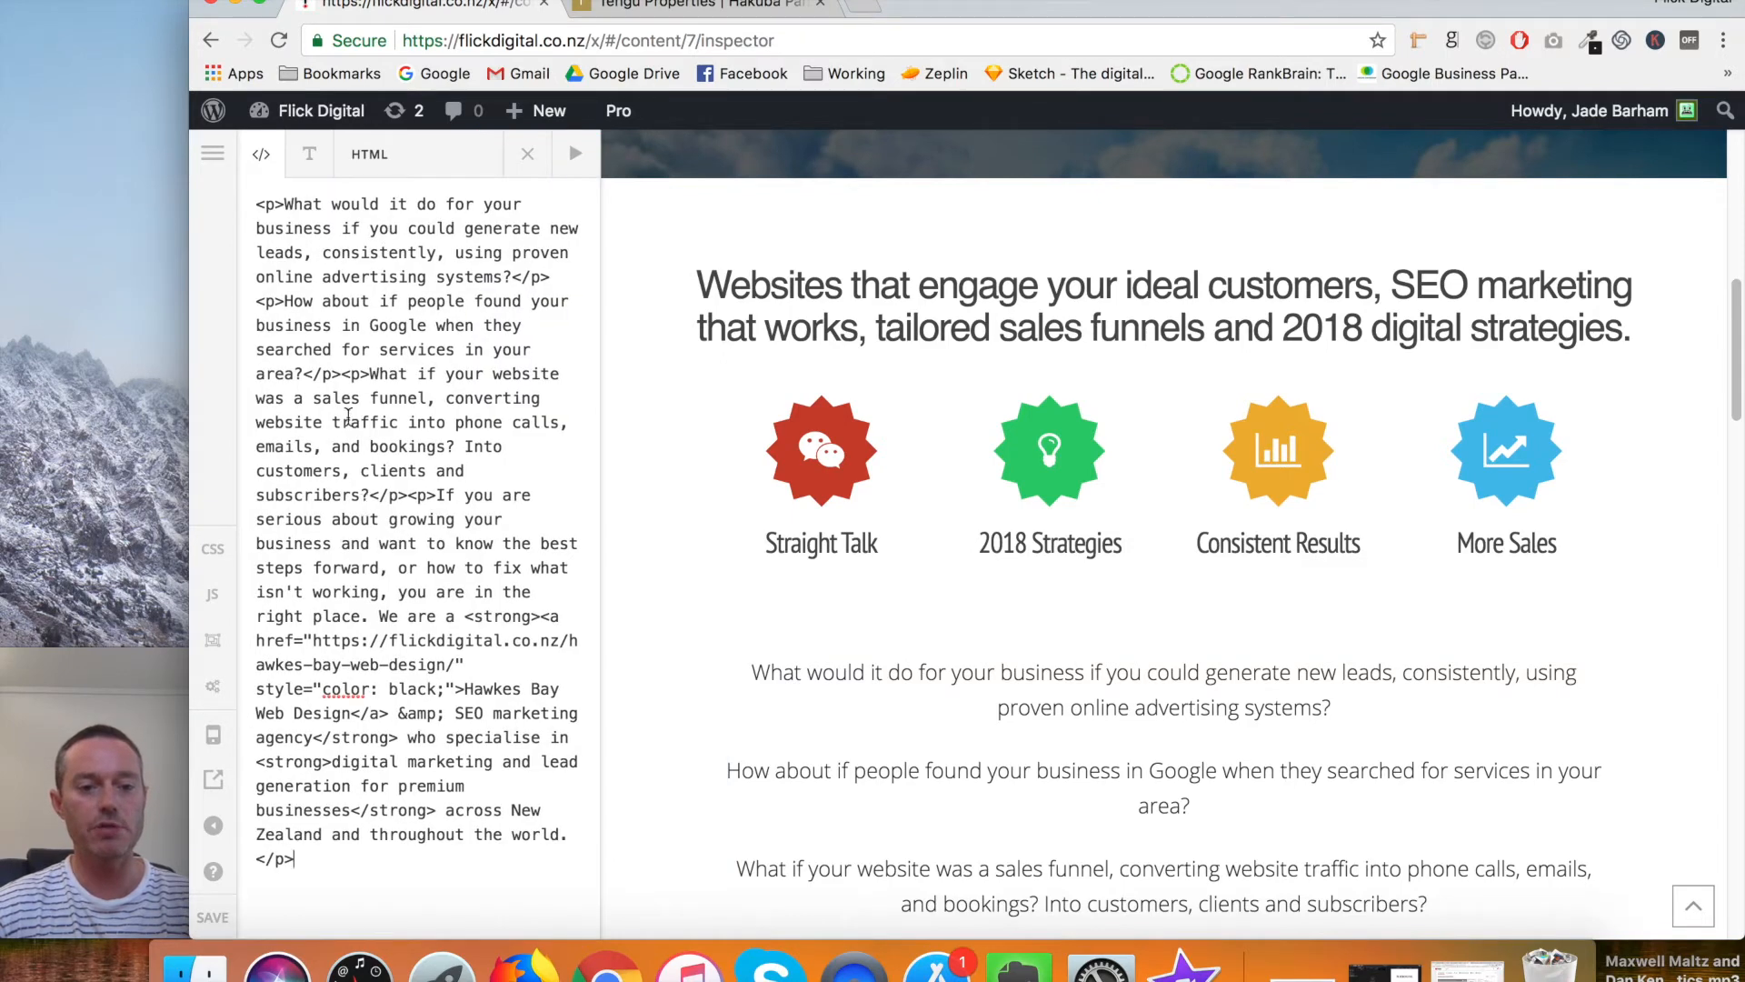
{"action": "left_click", "coordinate": [308, 154]}
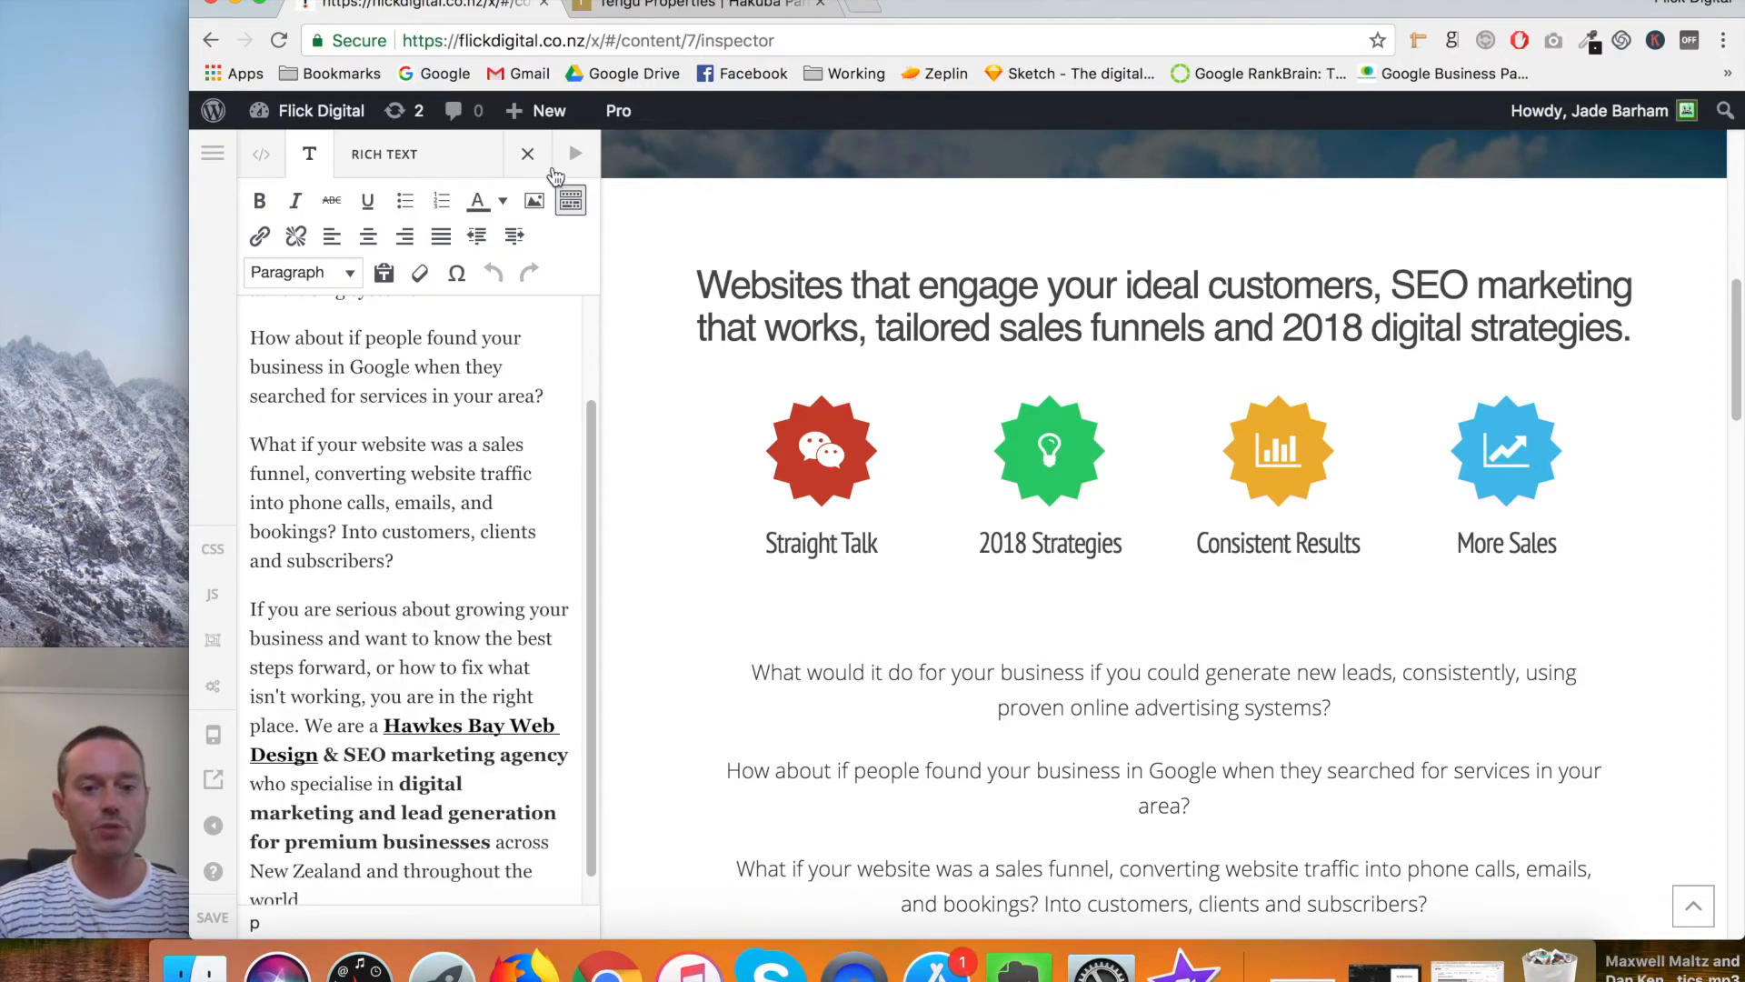
{"action": "left_click", "coordinate": [574, 154]}
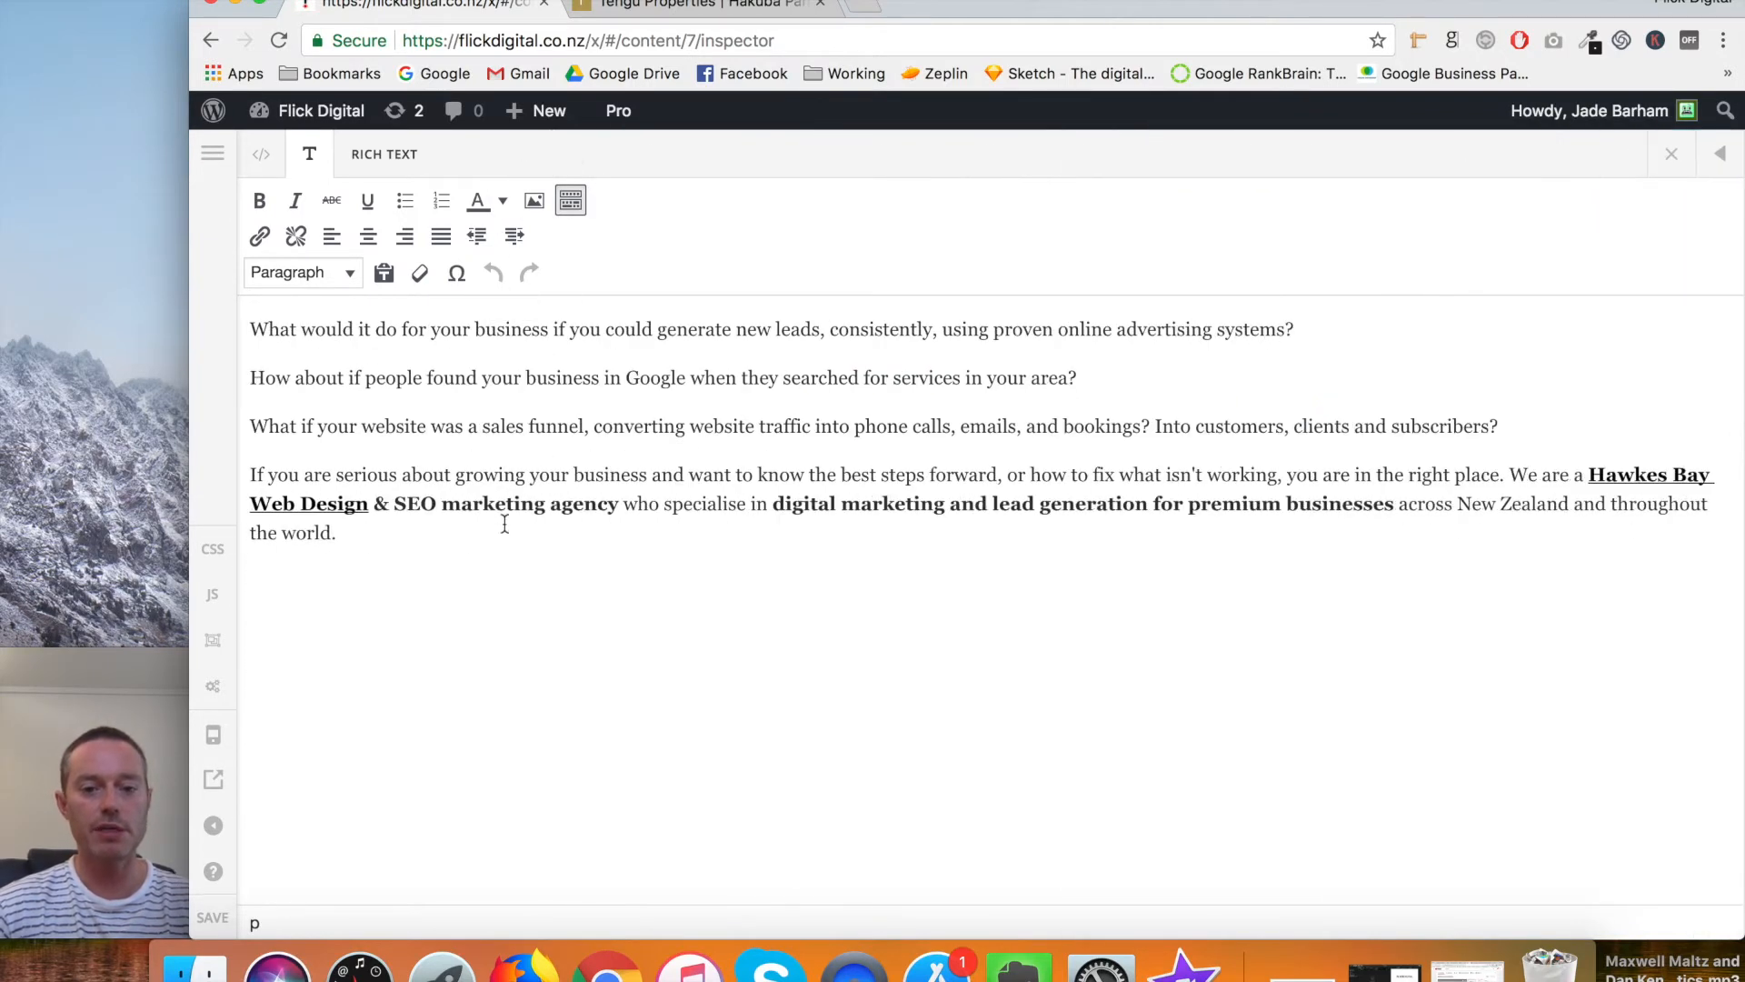
{"action": "mouse_move", "coordinate": [1406, 292]}
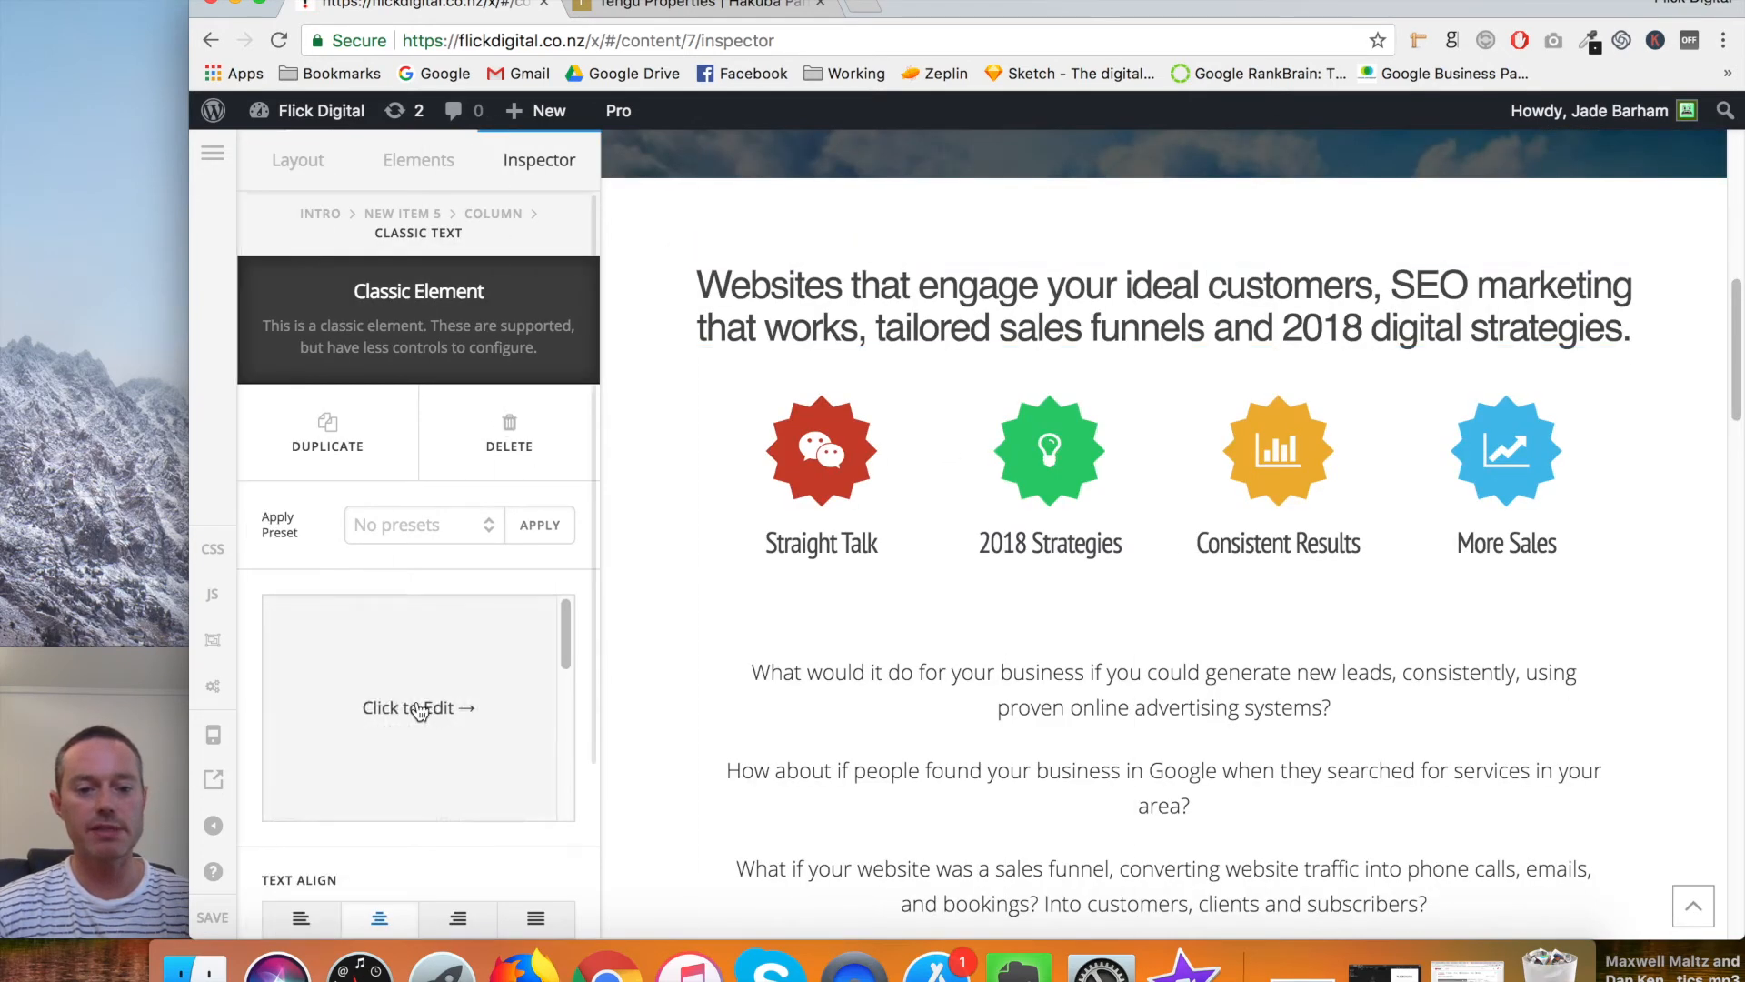
{"action": "left_click", "coordinate": [418, 707]}
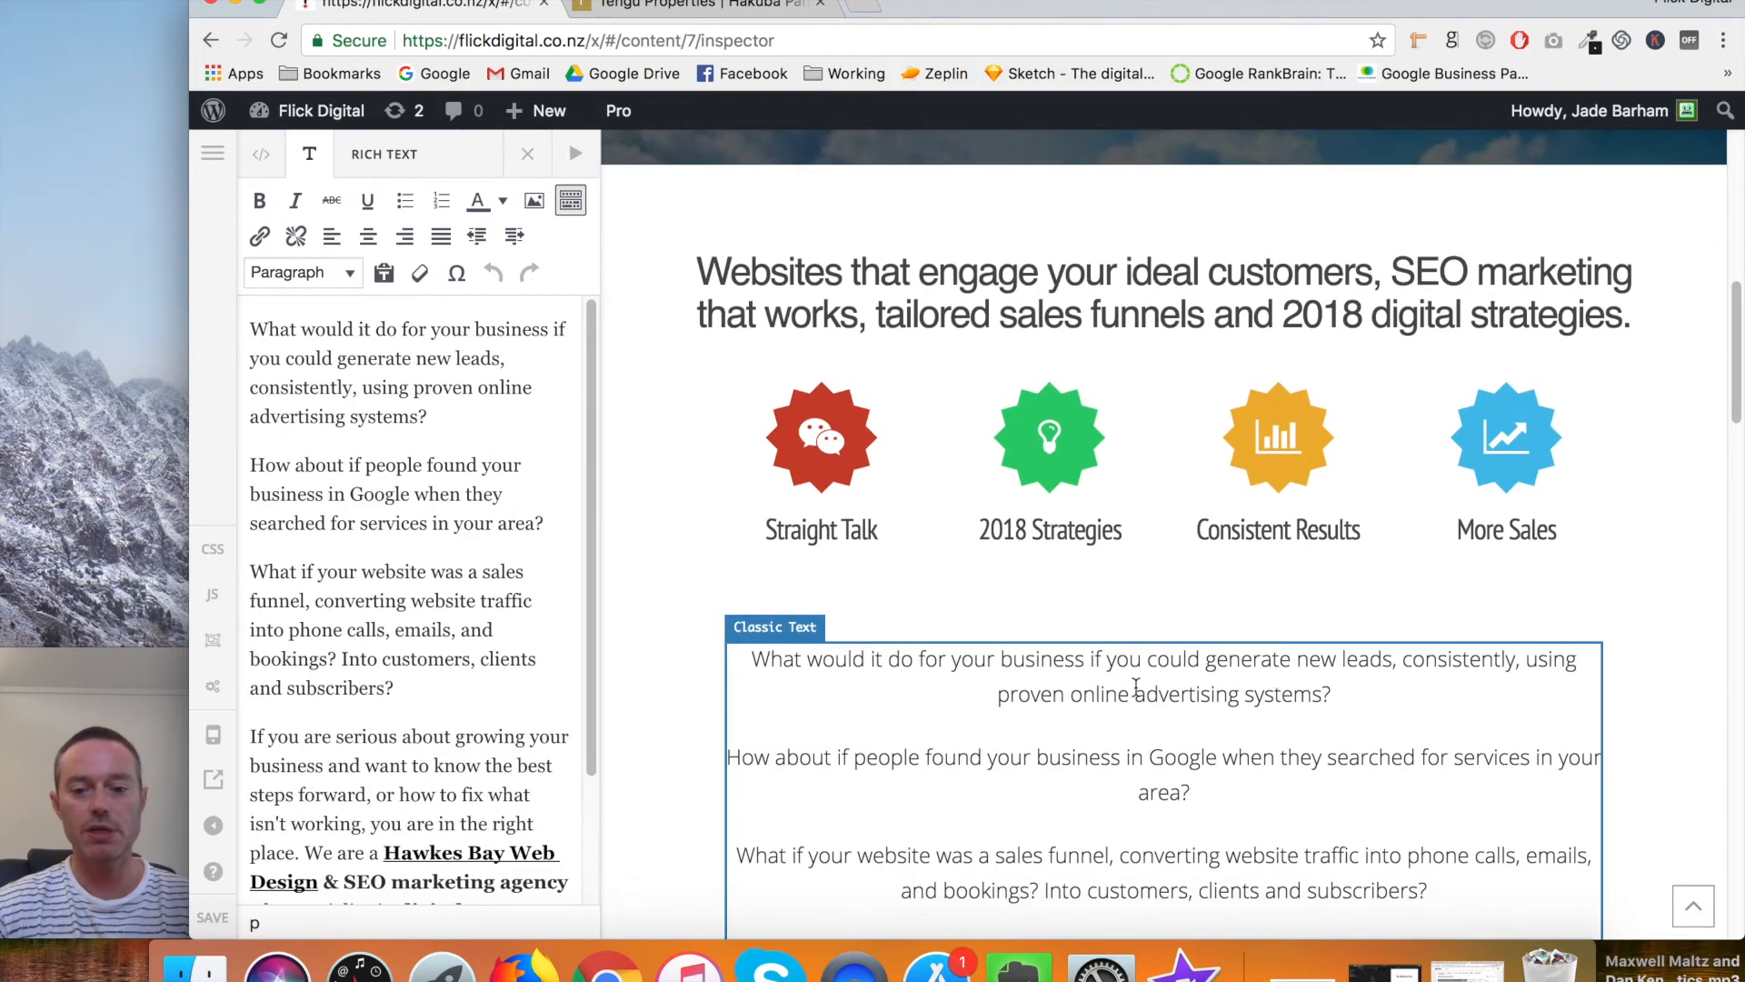
{"action": "scroll", "scroll_direction": "down", "scroll_amount": 3}
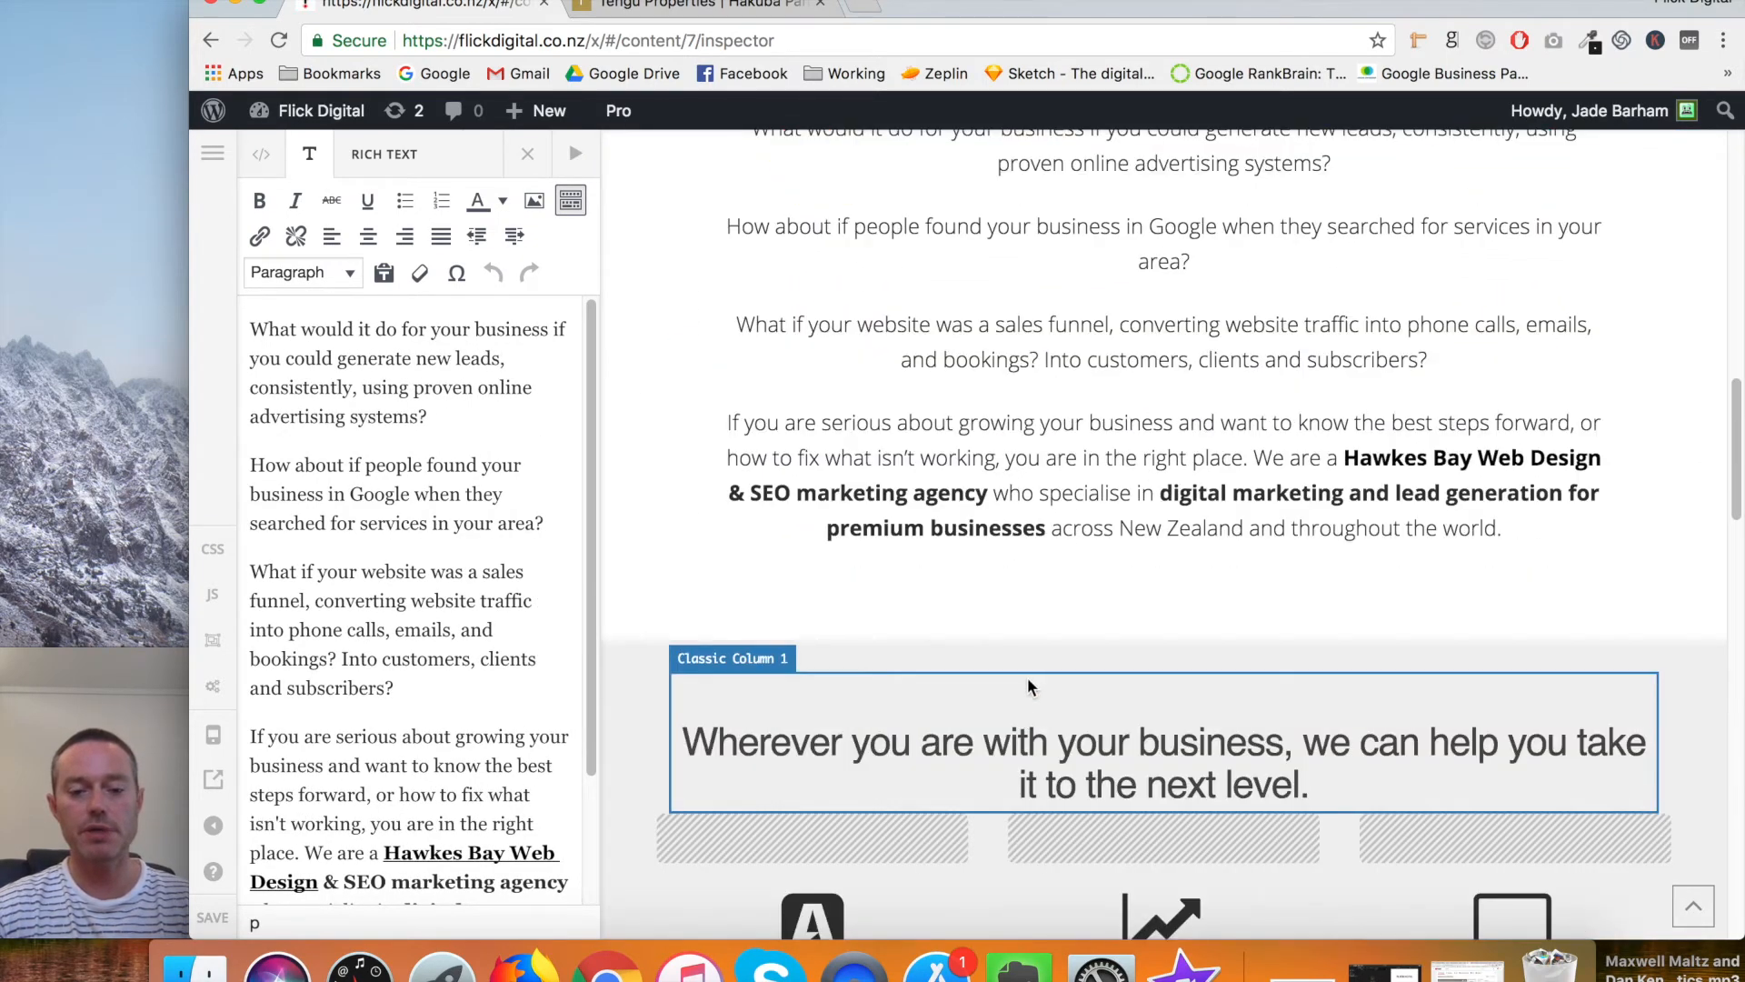
{"action": "scroll", "scroll_direction": "down", "scroll_amount": 3}
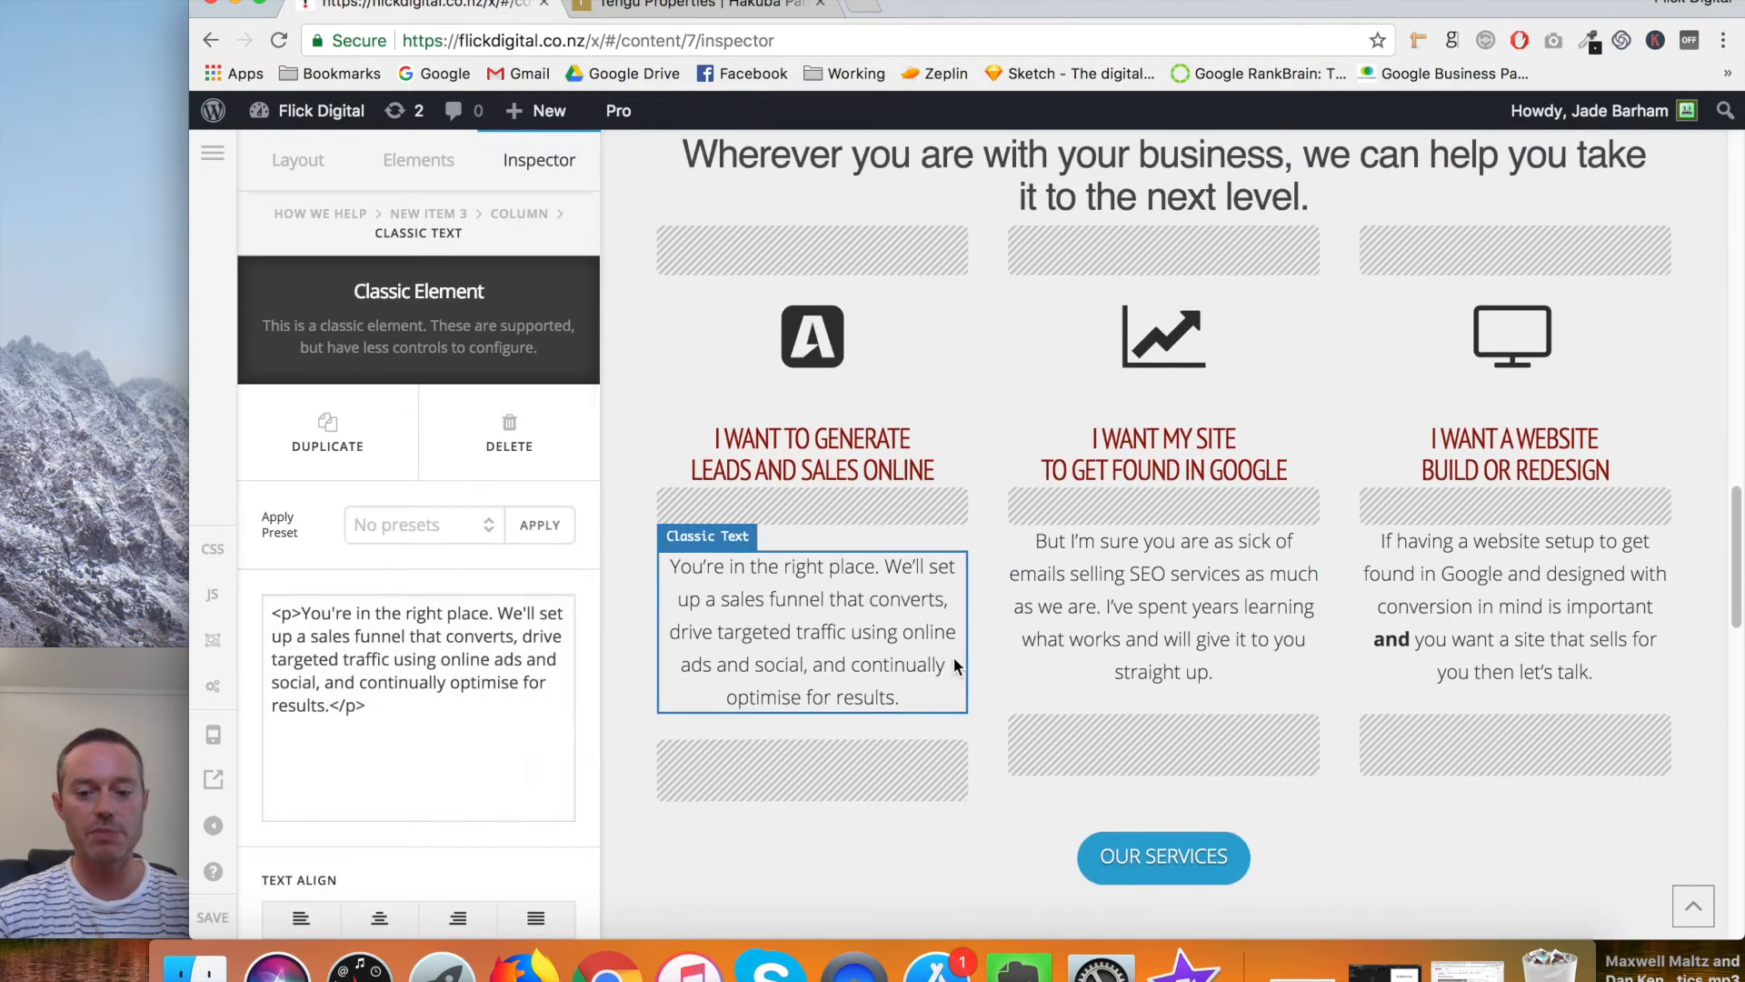
{"action": "scroll", "scroll_direction": "down", "scroll_amount": 3}
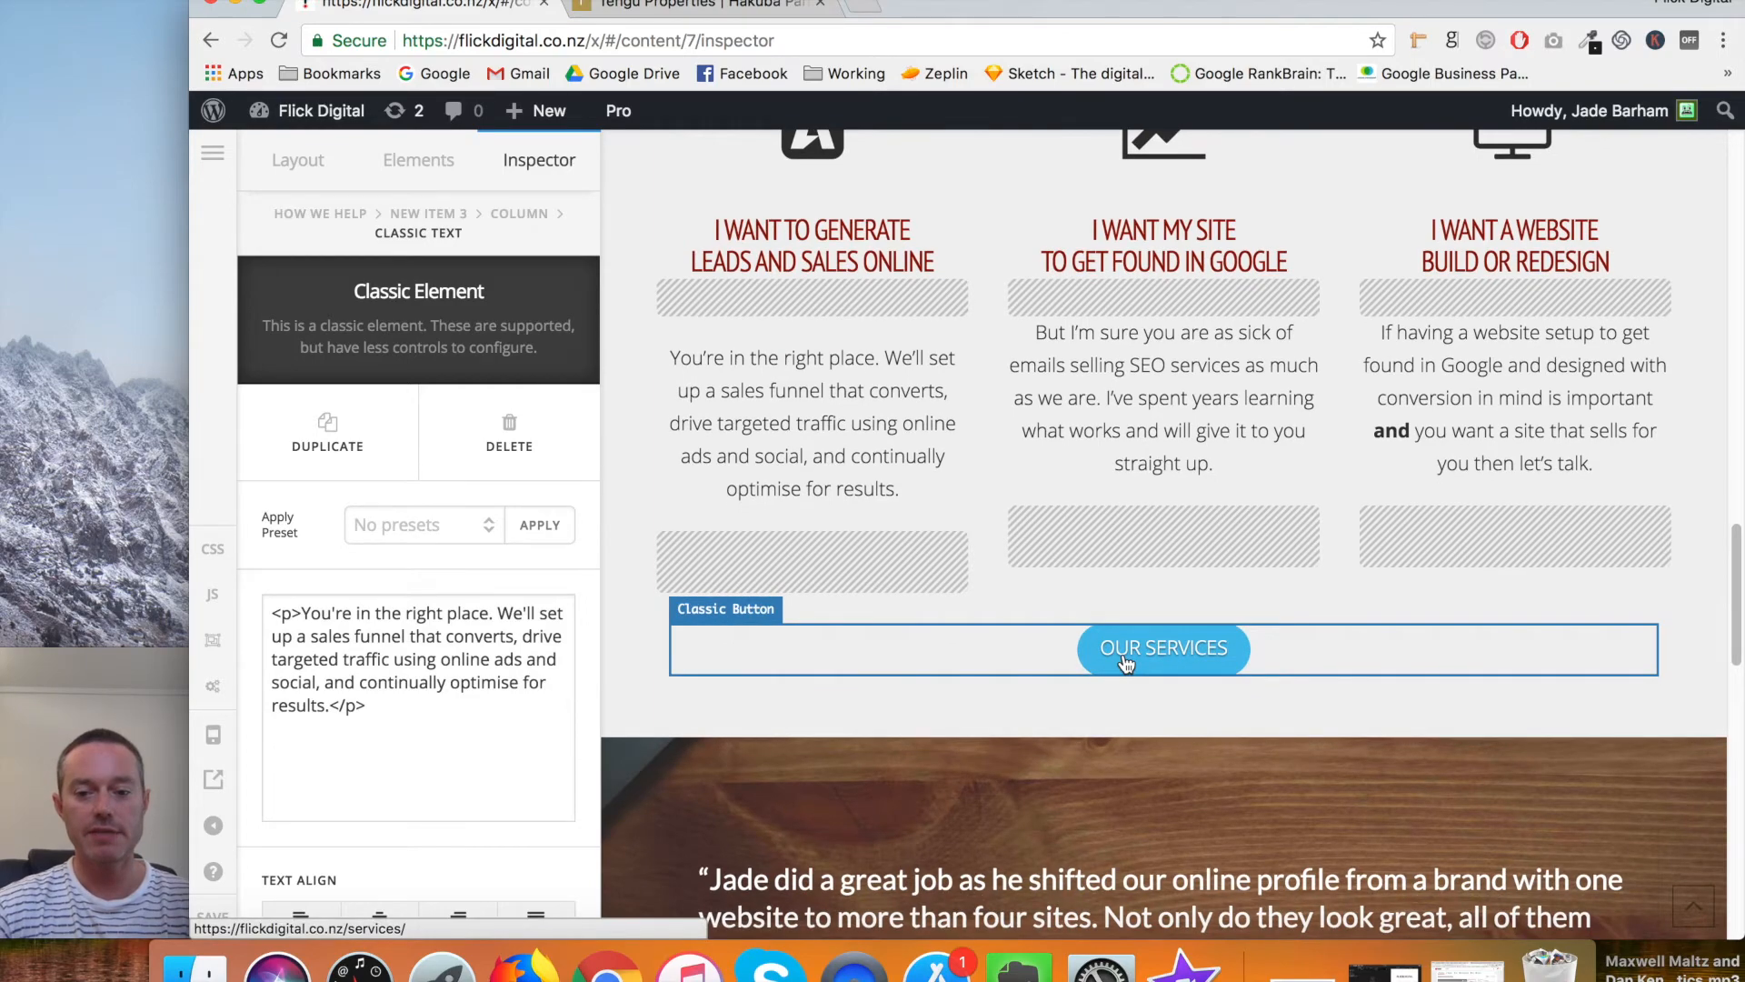
{"action": "left_click", "coordinate": [1162, 649]}
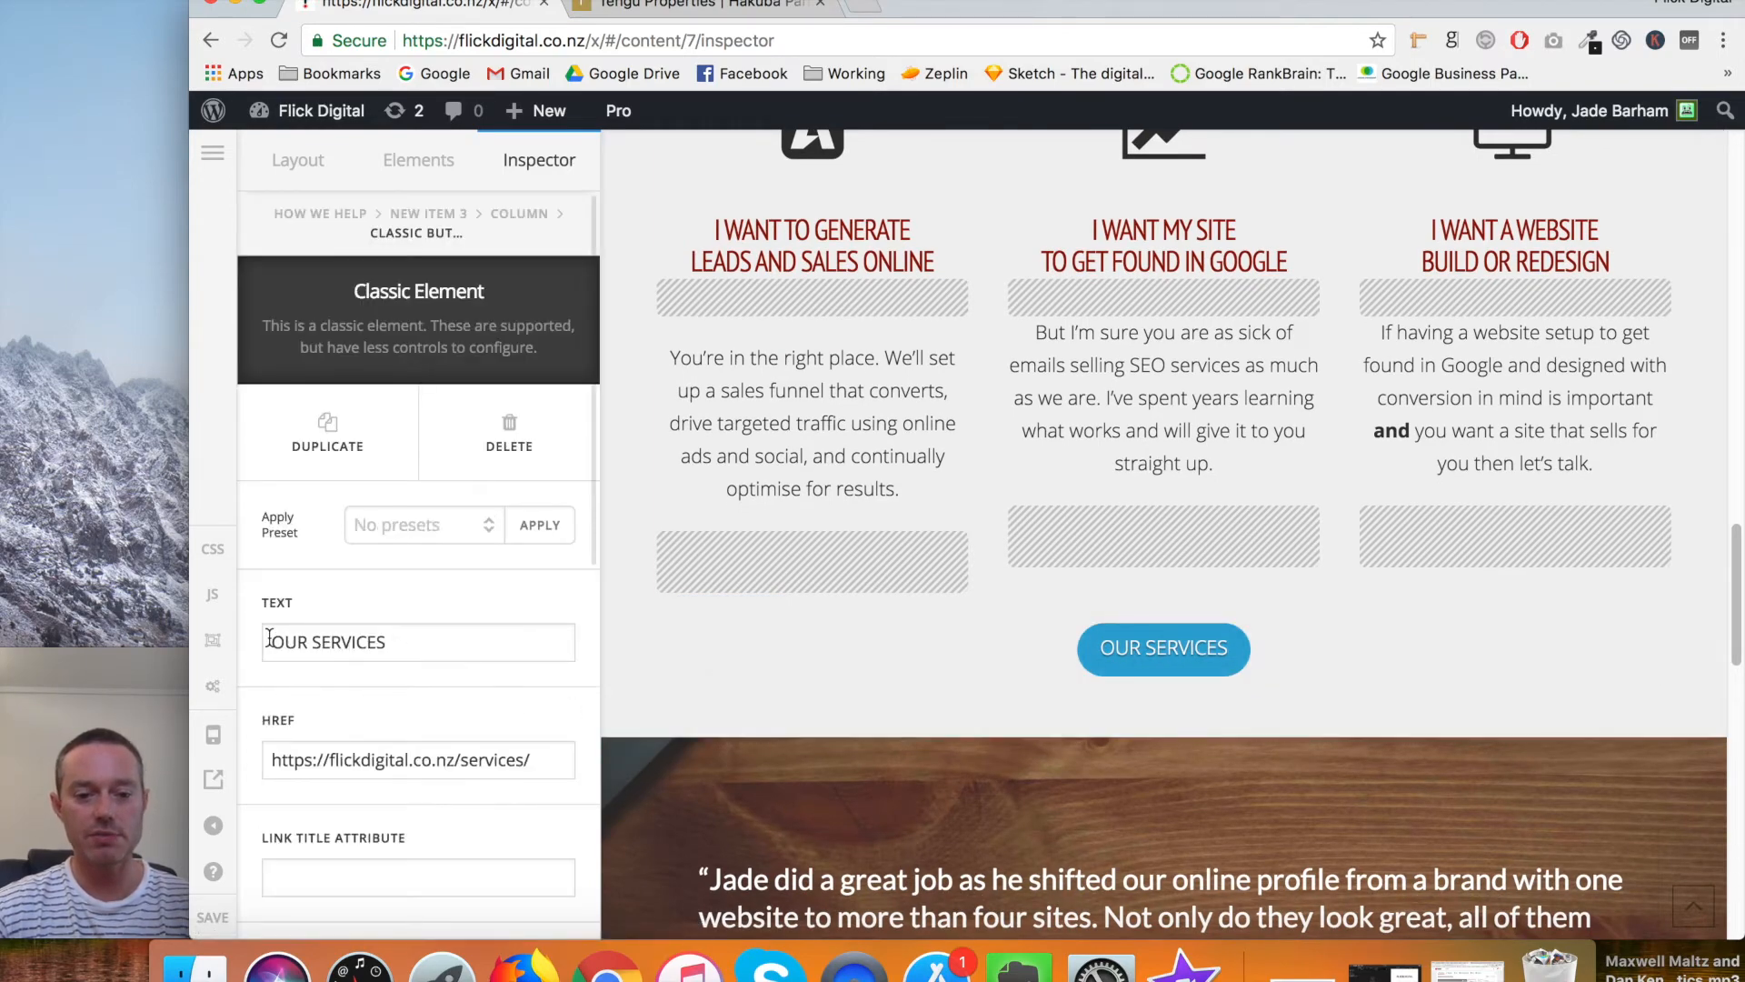
{"action": "scroll", "scroll_direction": "down", "scroll_amount": 3}
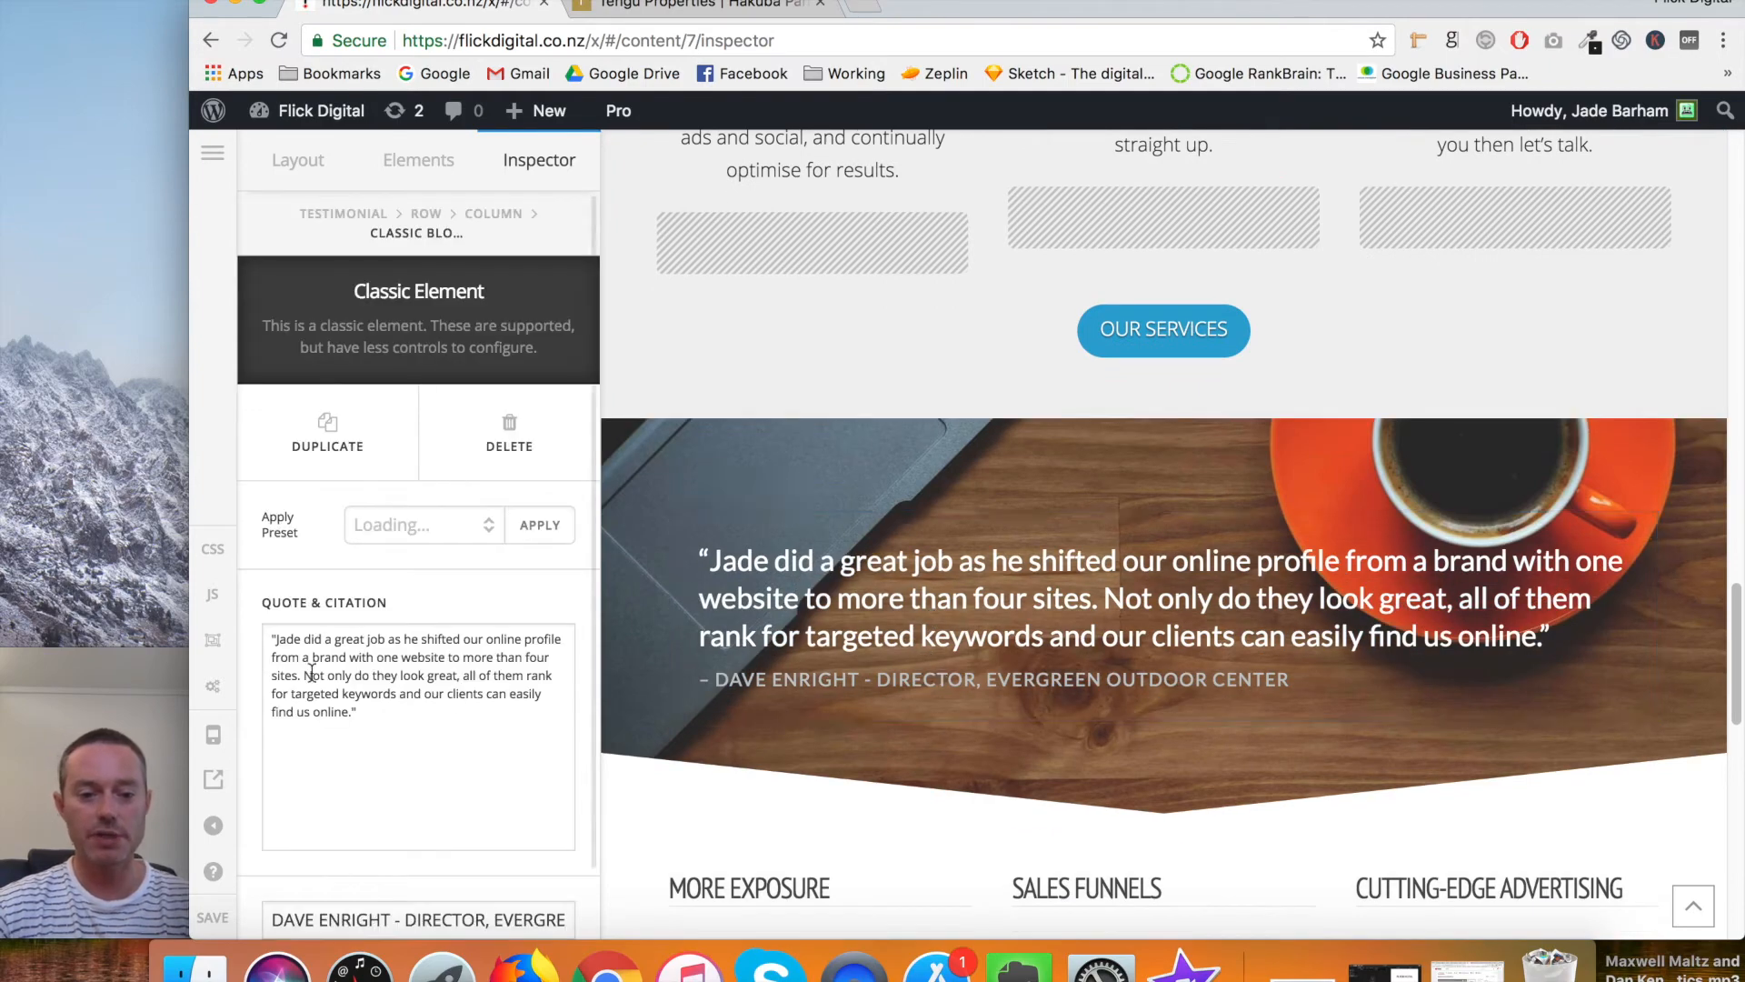
{"action": "scroll", "scroll_direction": "down", "scroll_amount": 3}
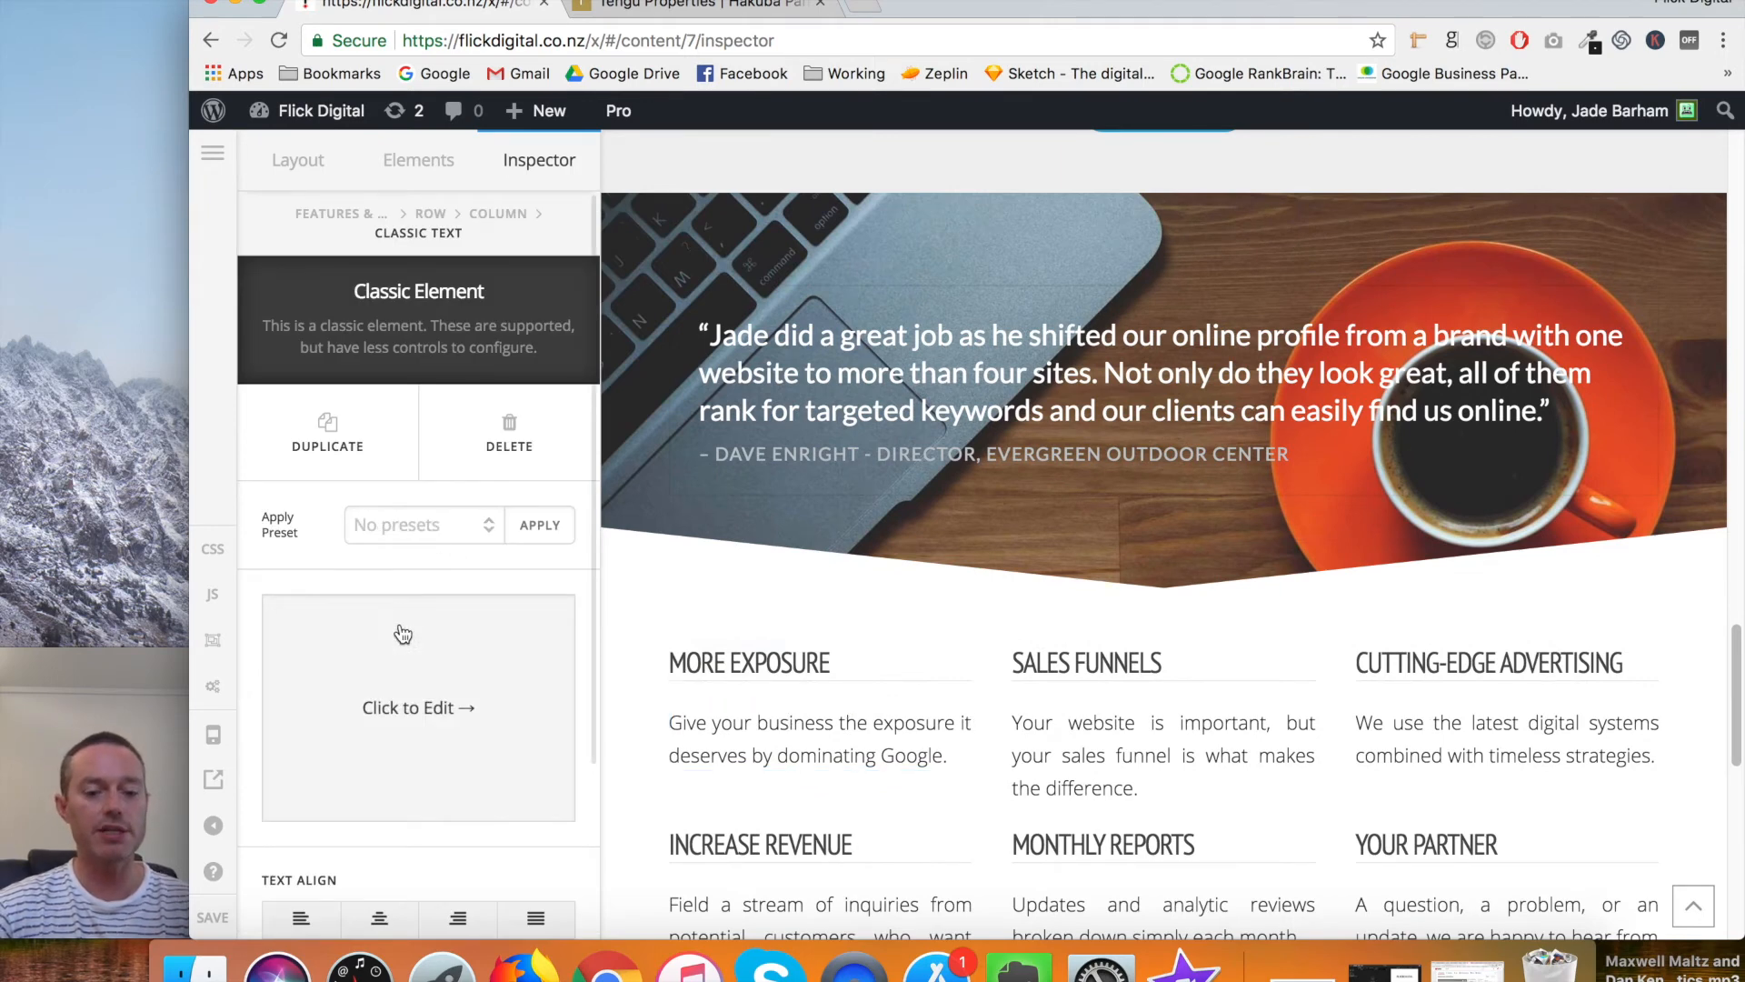
{"action": "mouse_move", "coordinate": [422, 619]}
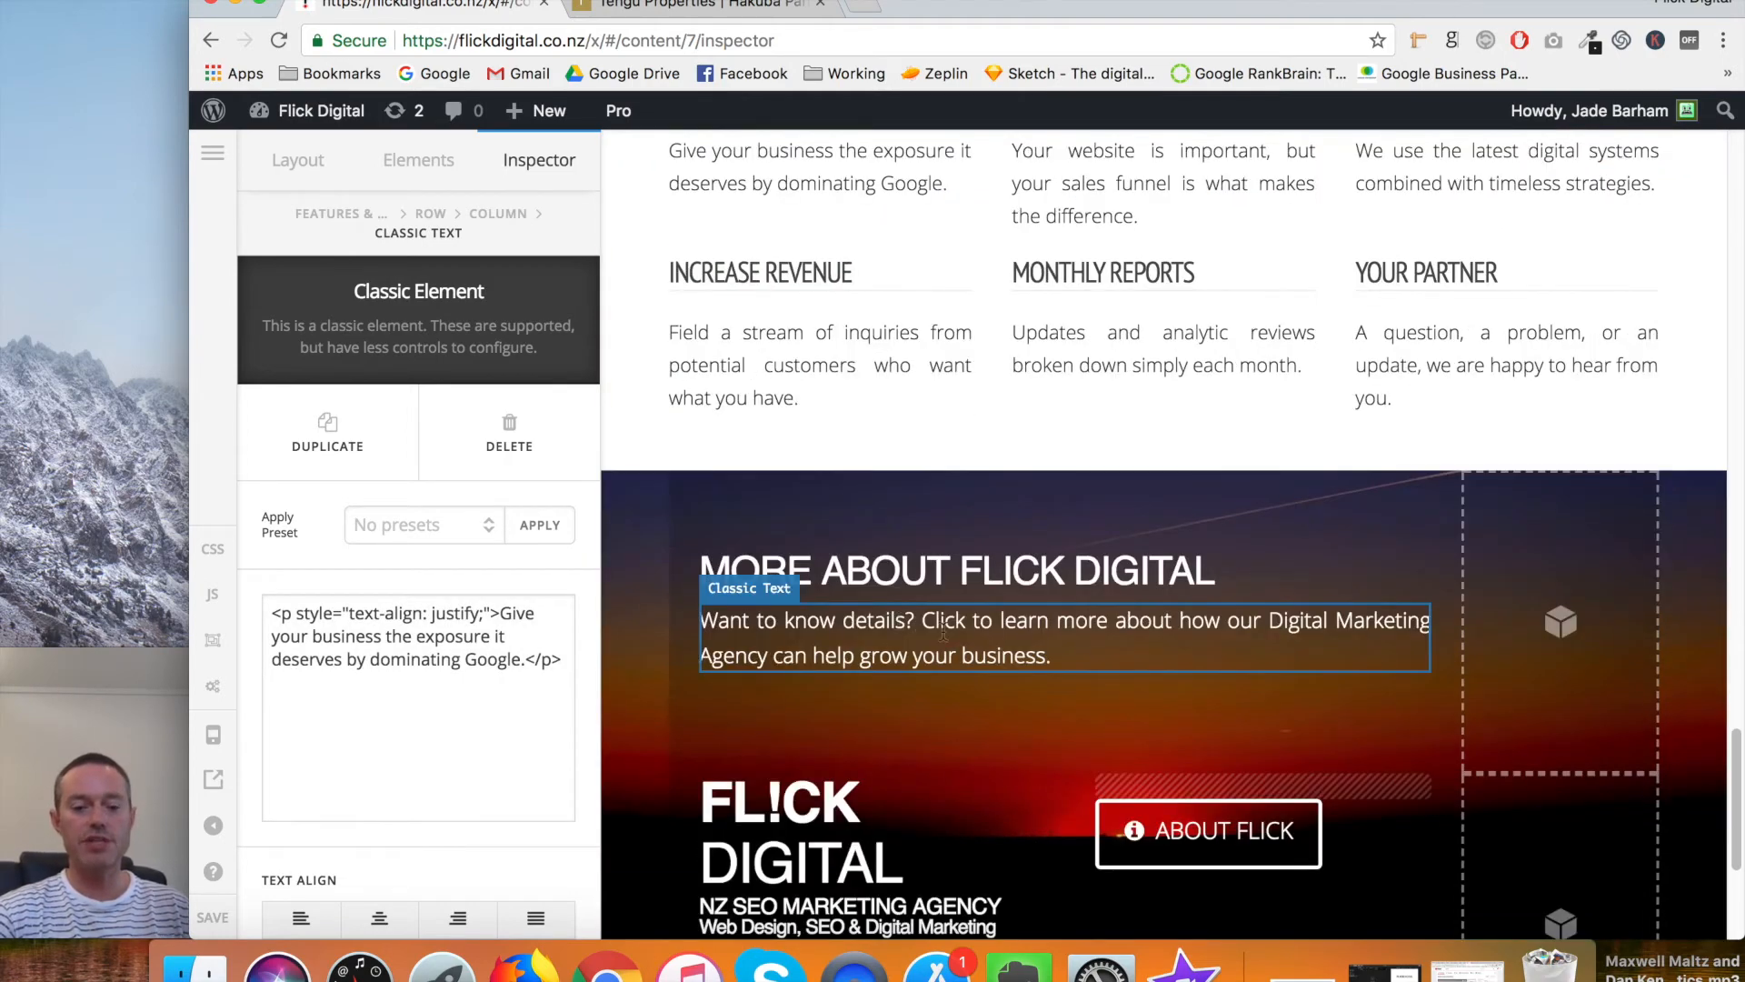
{"action": "scroll", "scroll_direction": "down", "scroll_amount": 3}
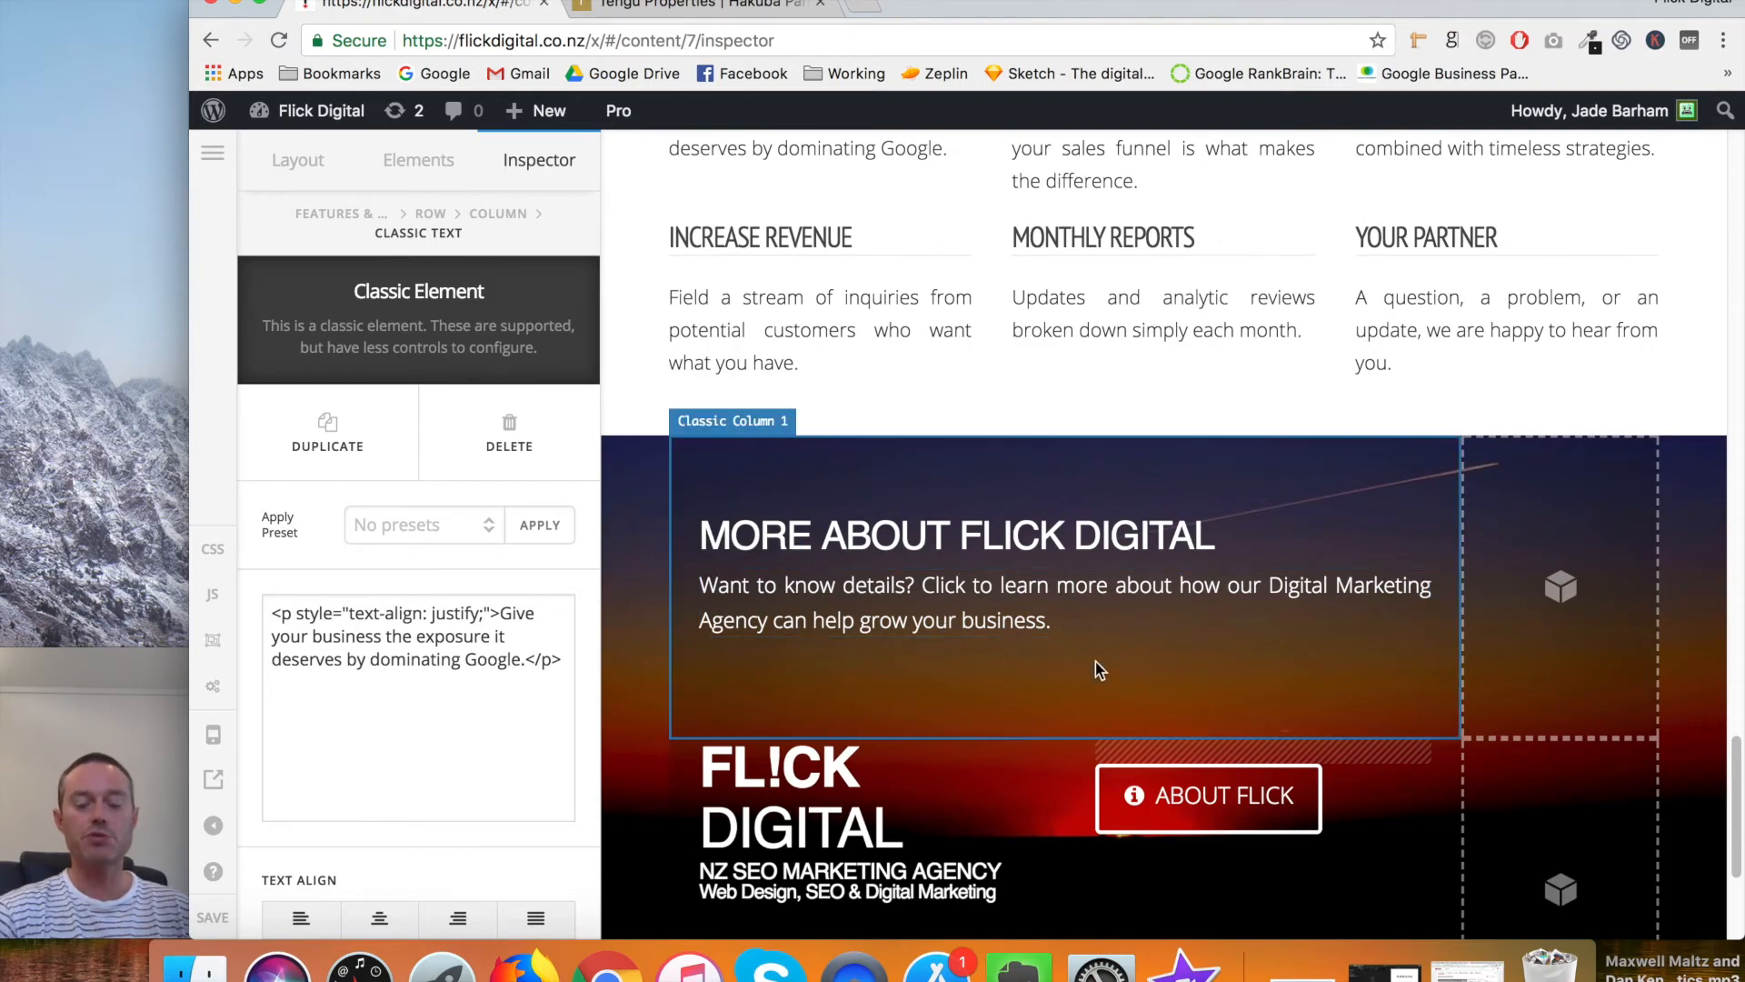
{"action": "scroll", "scroll_direction": "down", "scroll_amount": 3}
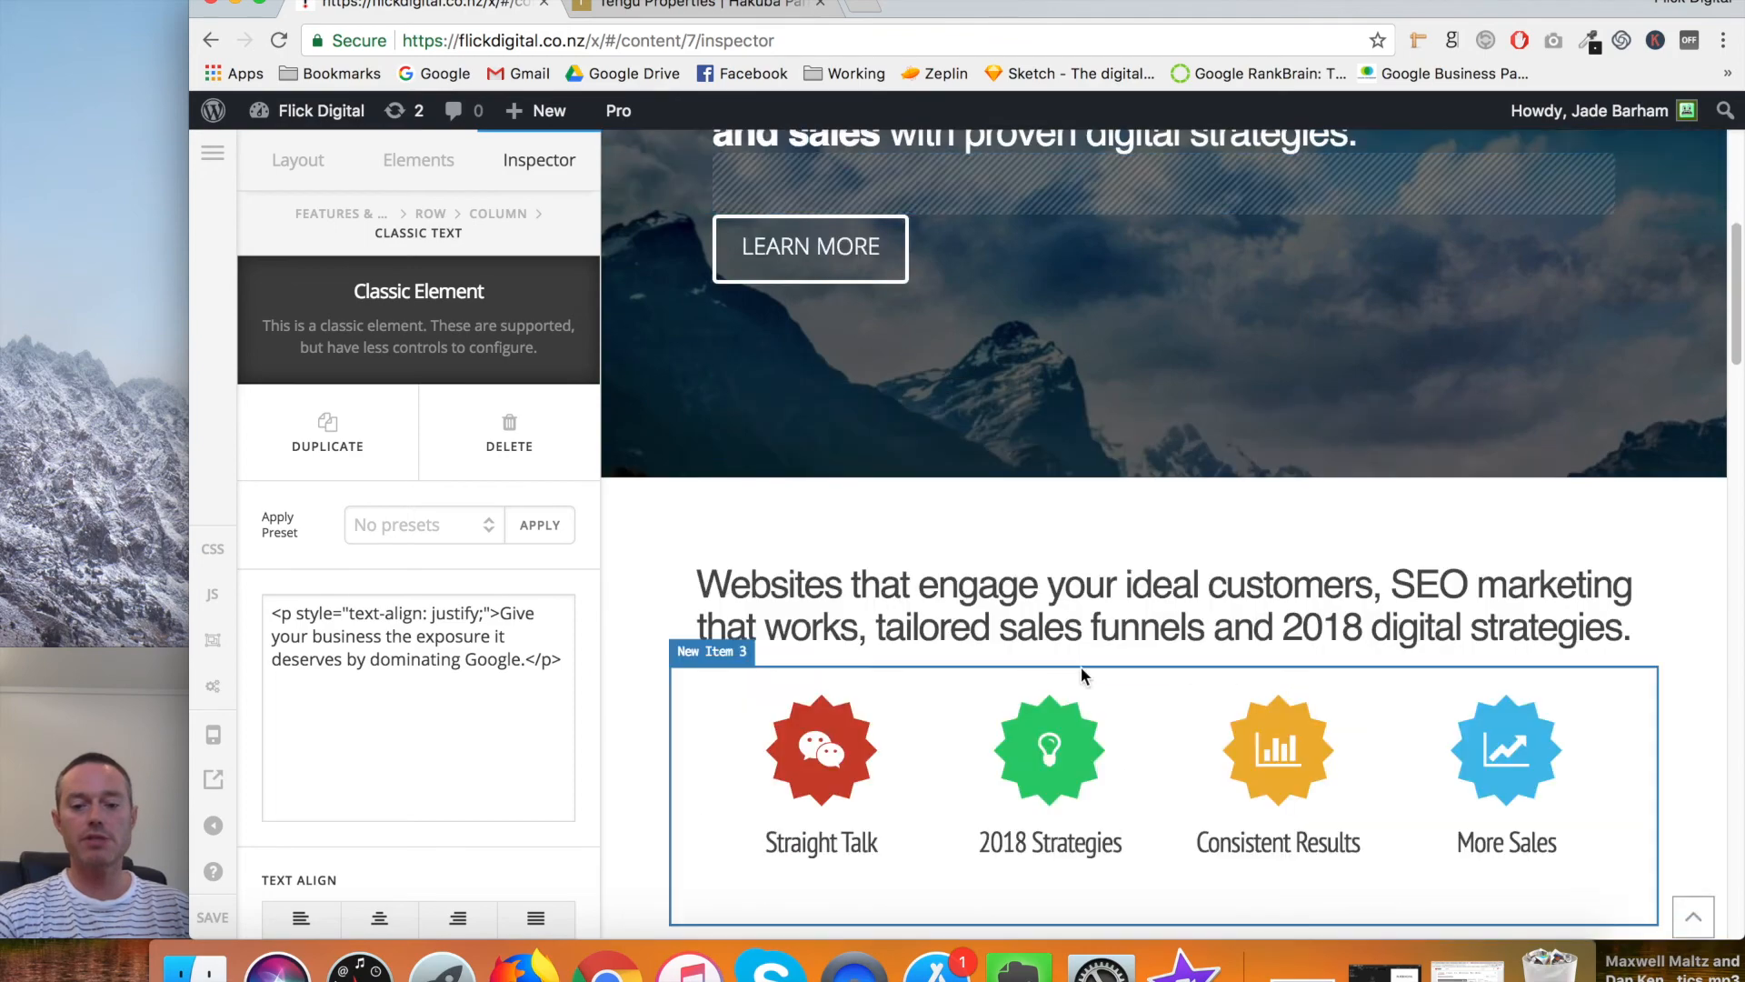
{"action": "scroll", "scroll_direction": "down", "scroll_amount": 3}
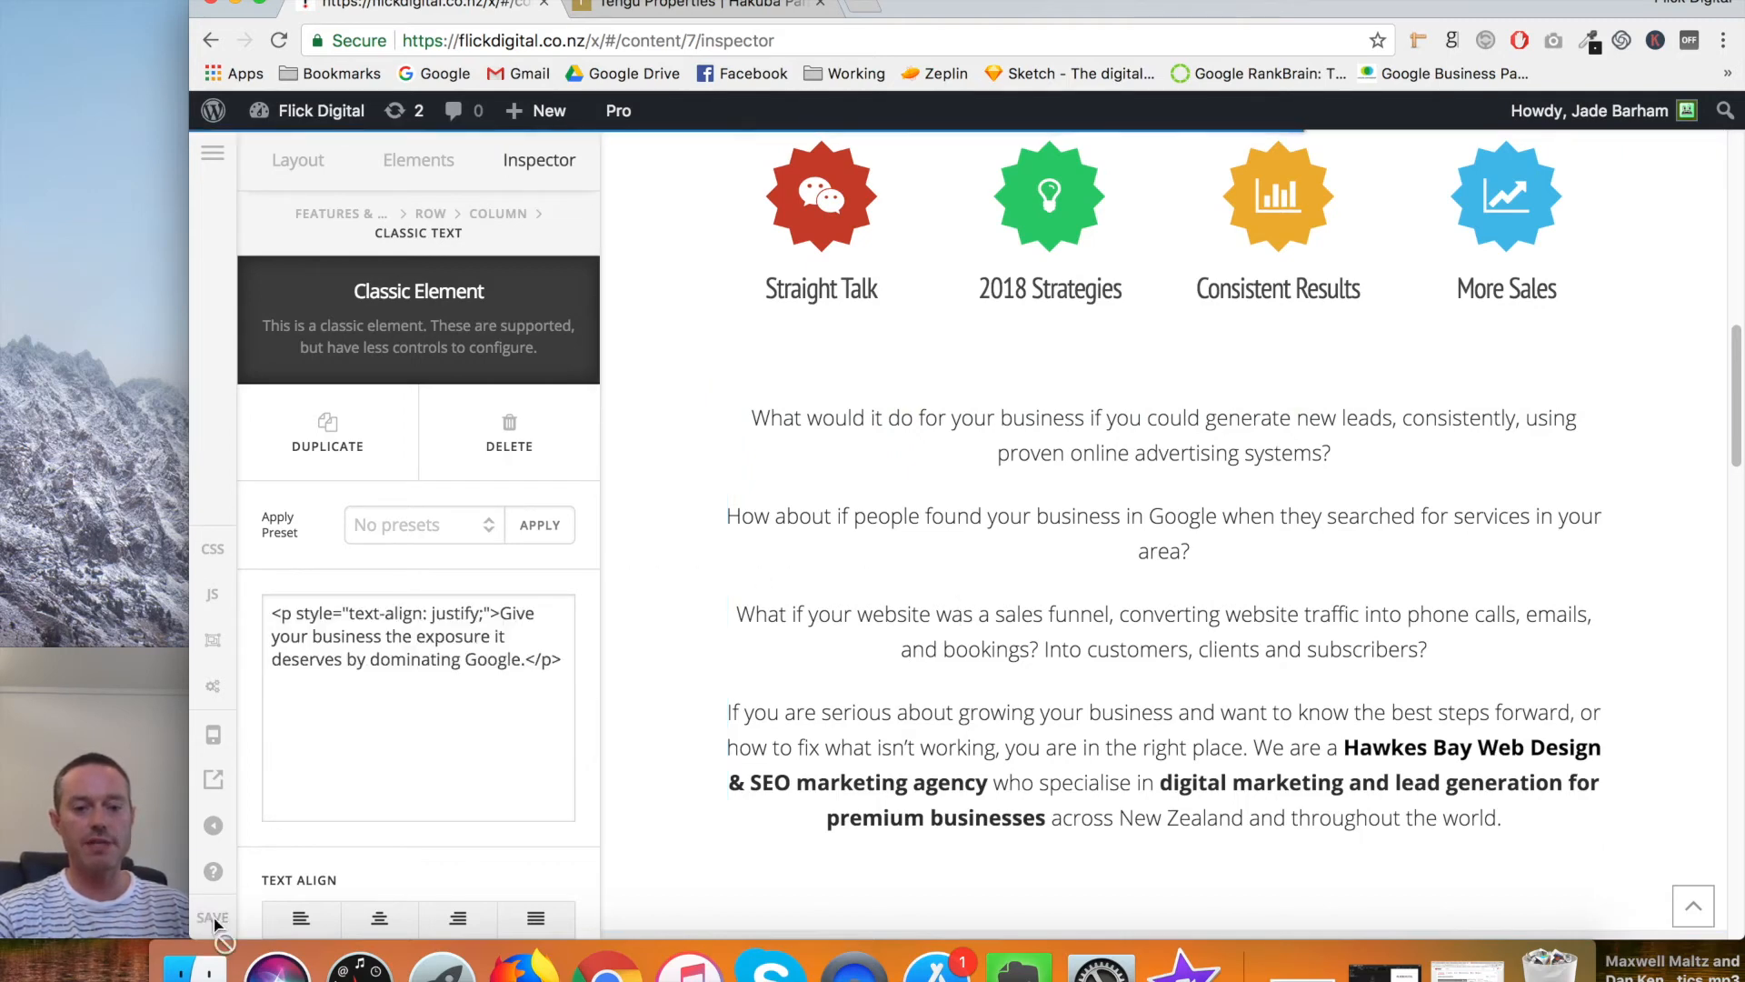
Save the homepage changes from the Pro builder sidebar.
{"action": "left_click", "coordinate": [212, 917]}
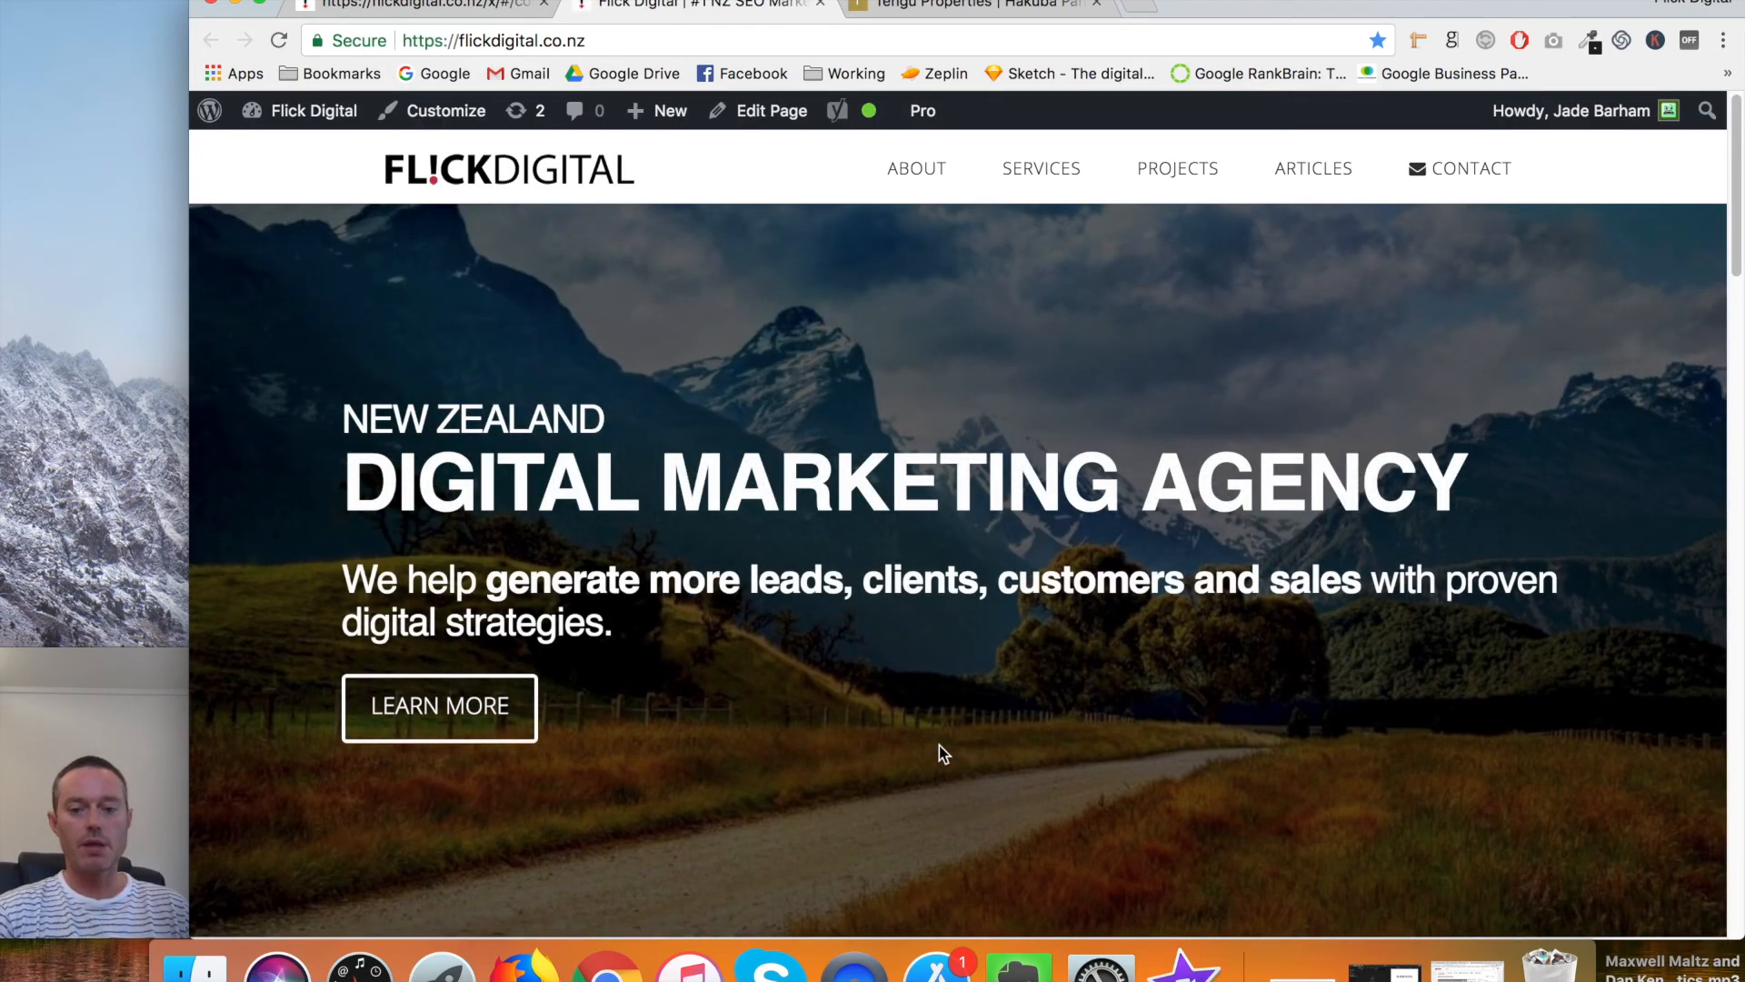
{"action": "scroll", "scroll_direction": "down", "scroll_amount": 3}
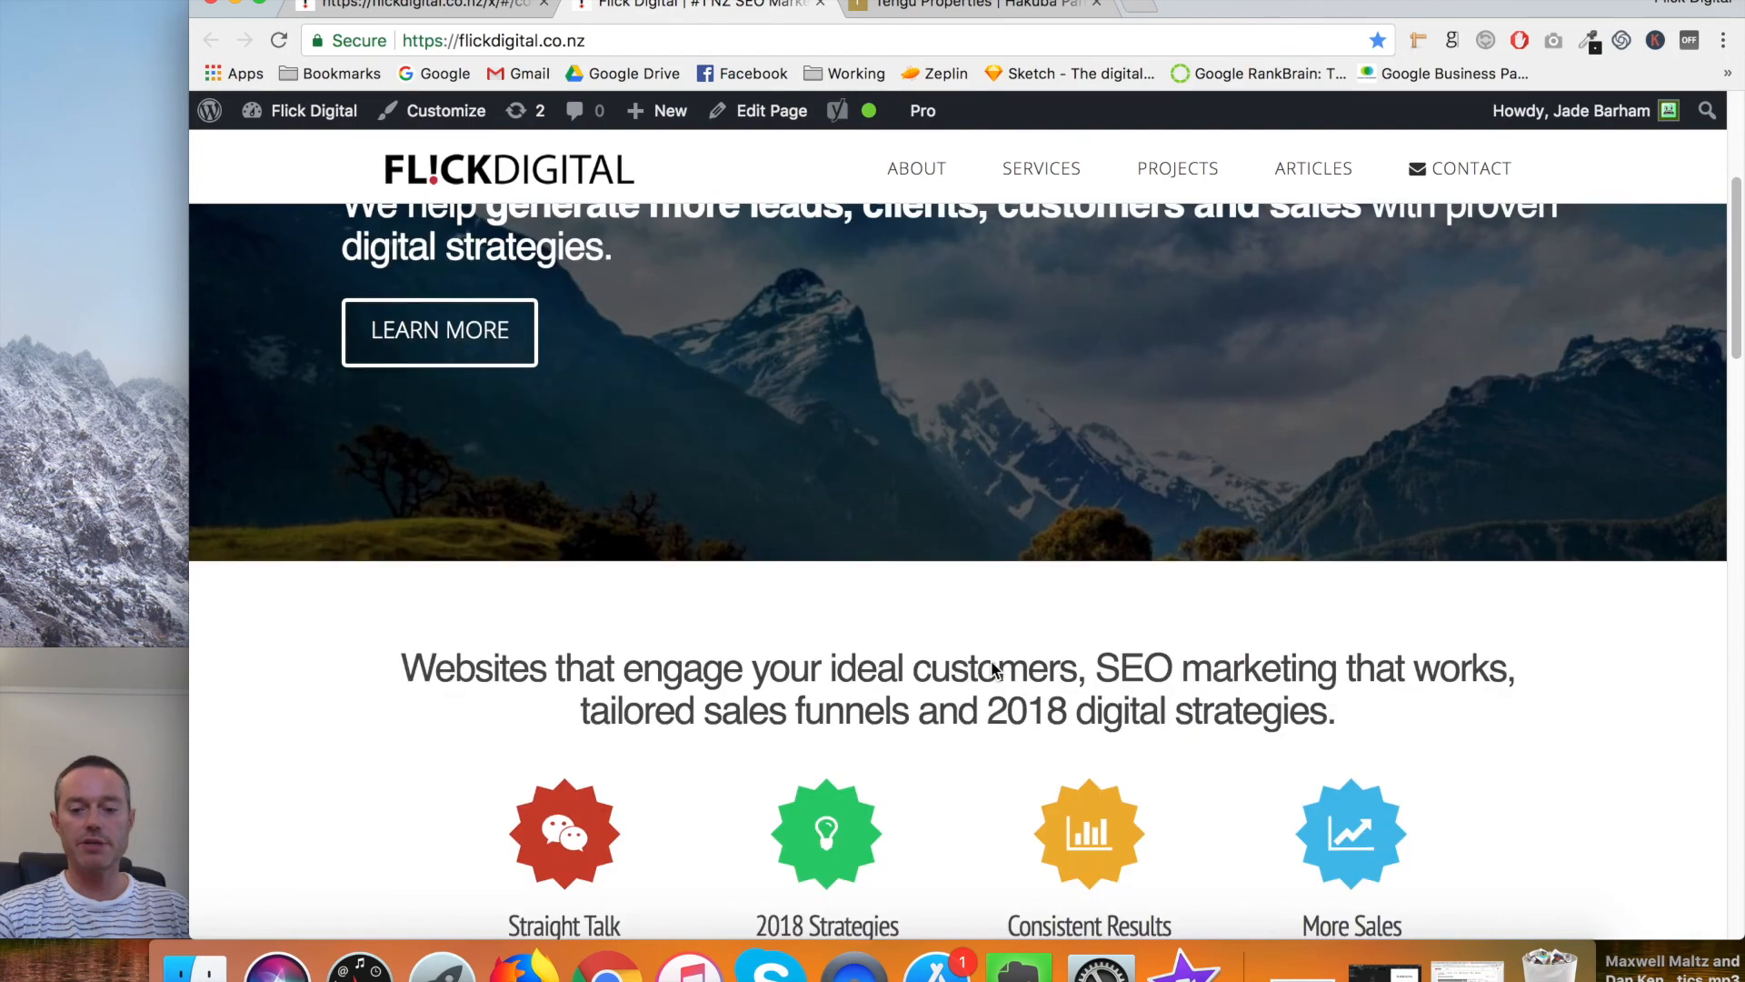
{"action": "scroll", "scroll_direction": "down", "scroll_amount": 3}
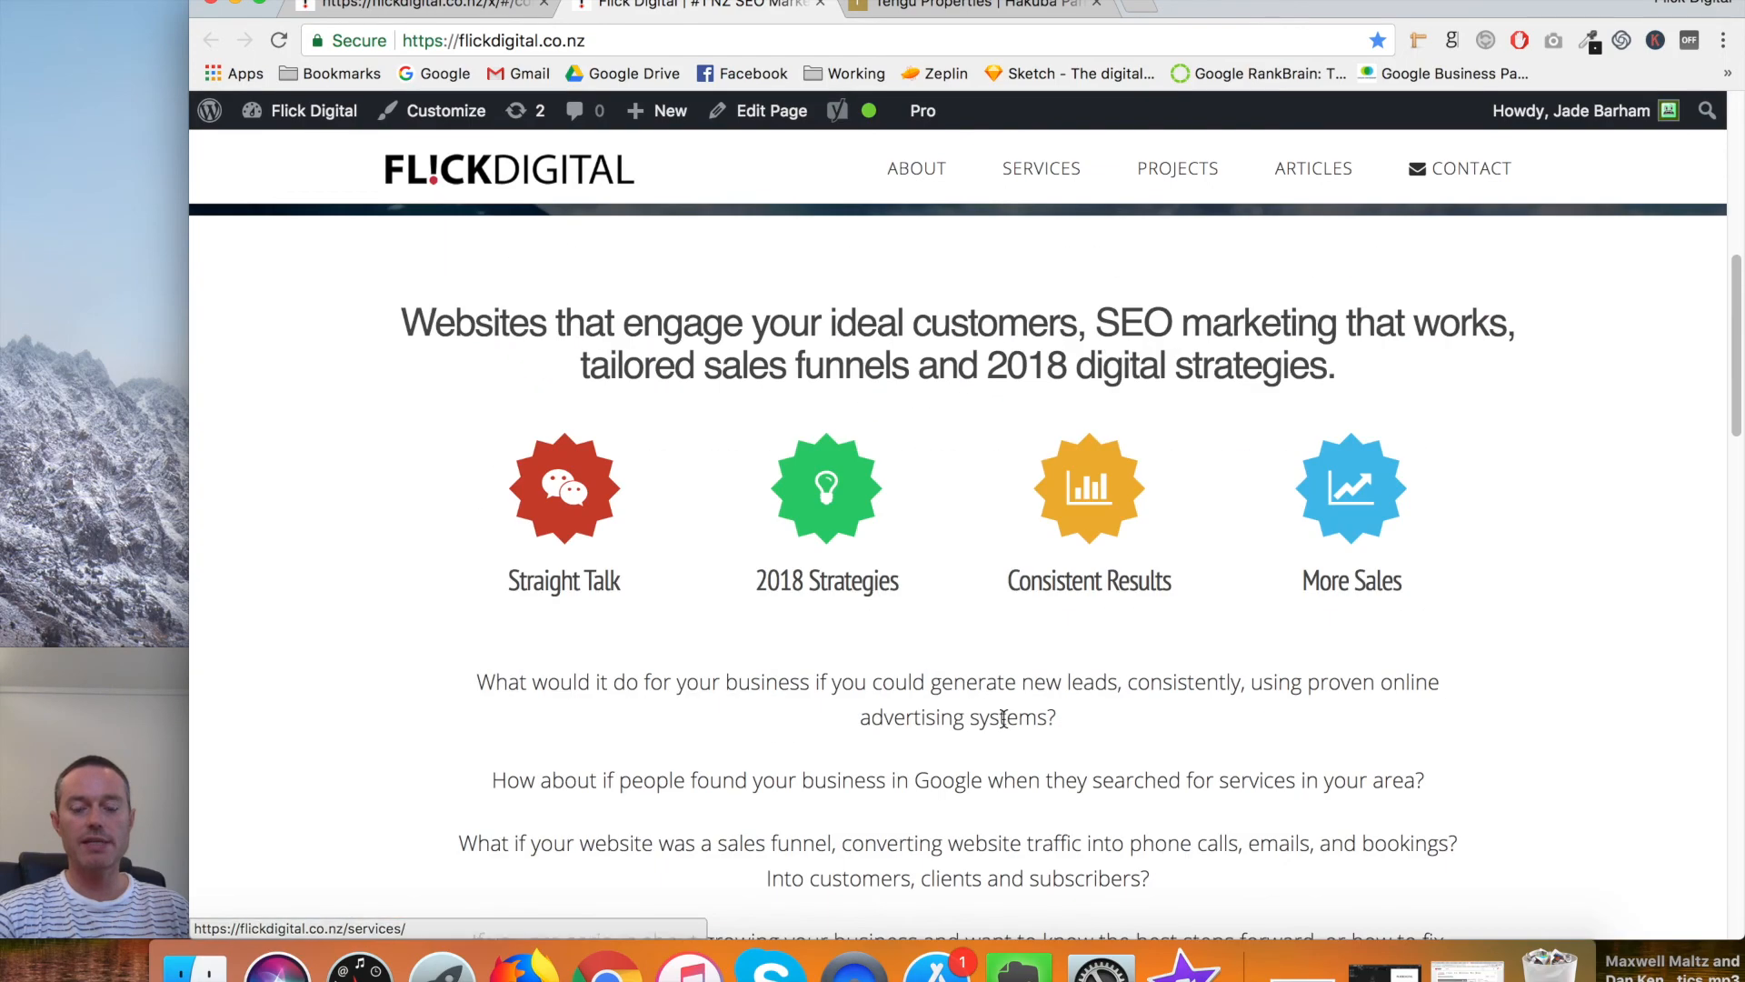
{"action": "scroll", "scroll_direction": "up", "scroll_amount": 3}
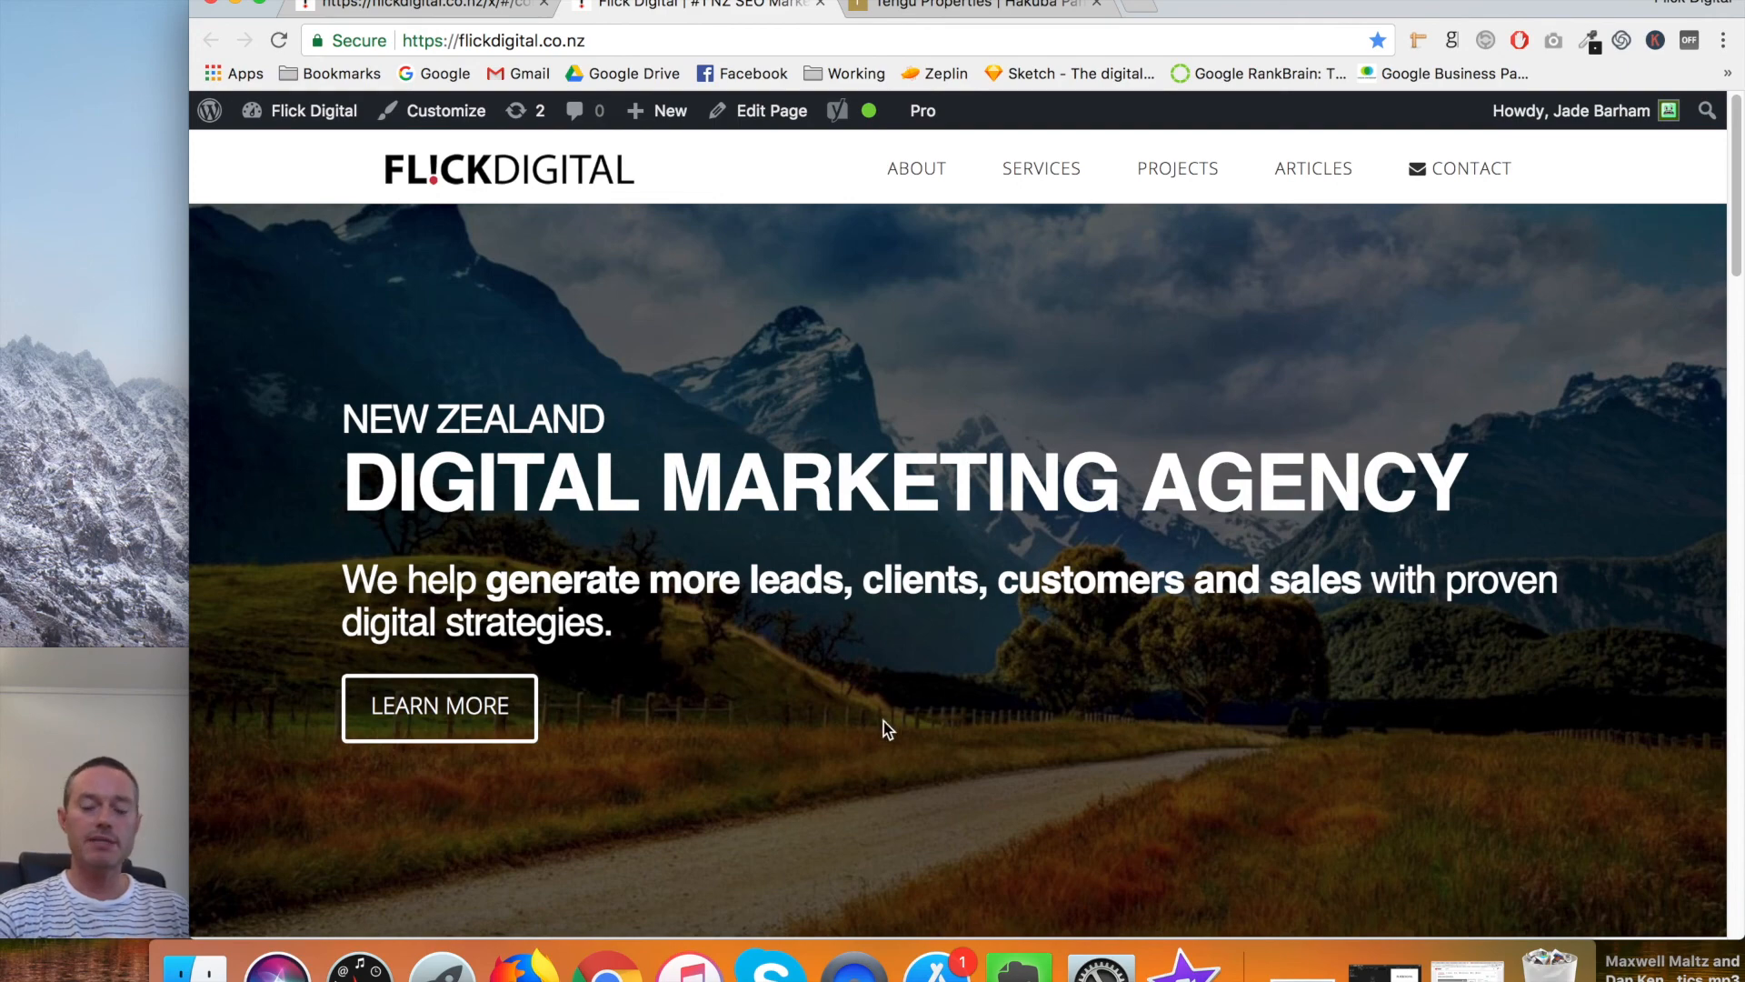
{"action": "scroll", "scroll_direction": "down", "scroll_amount": 3}
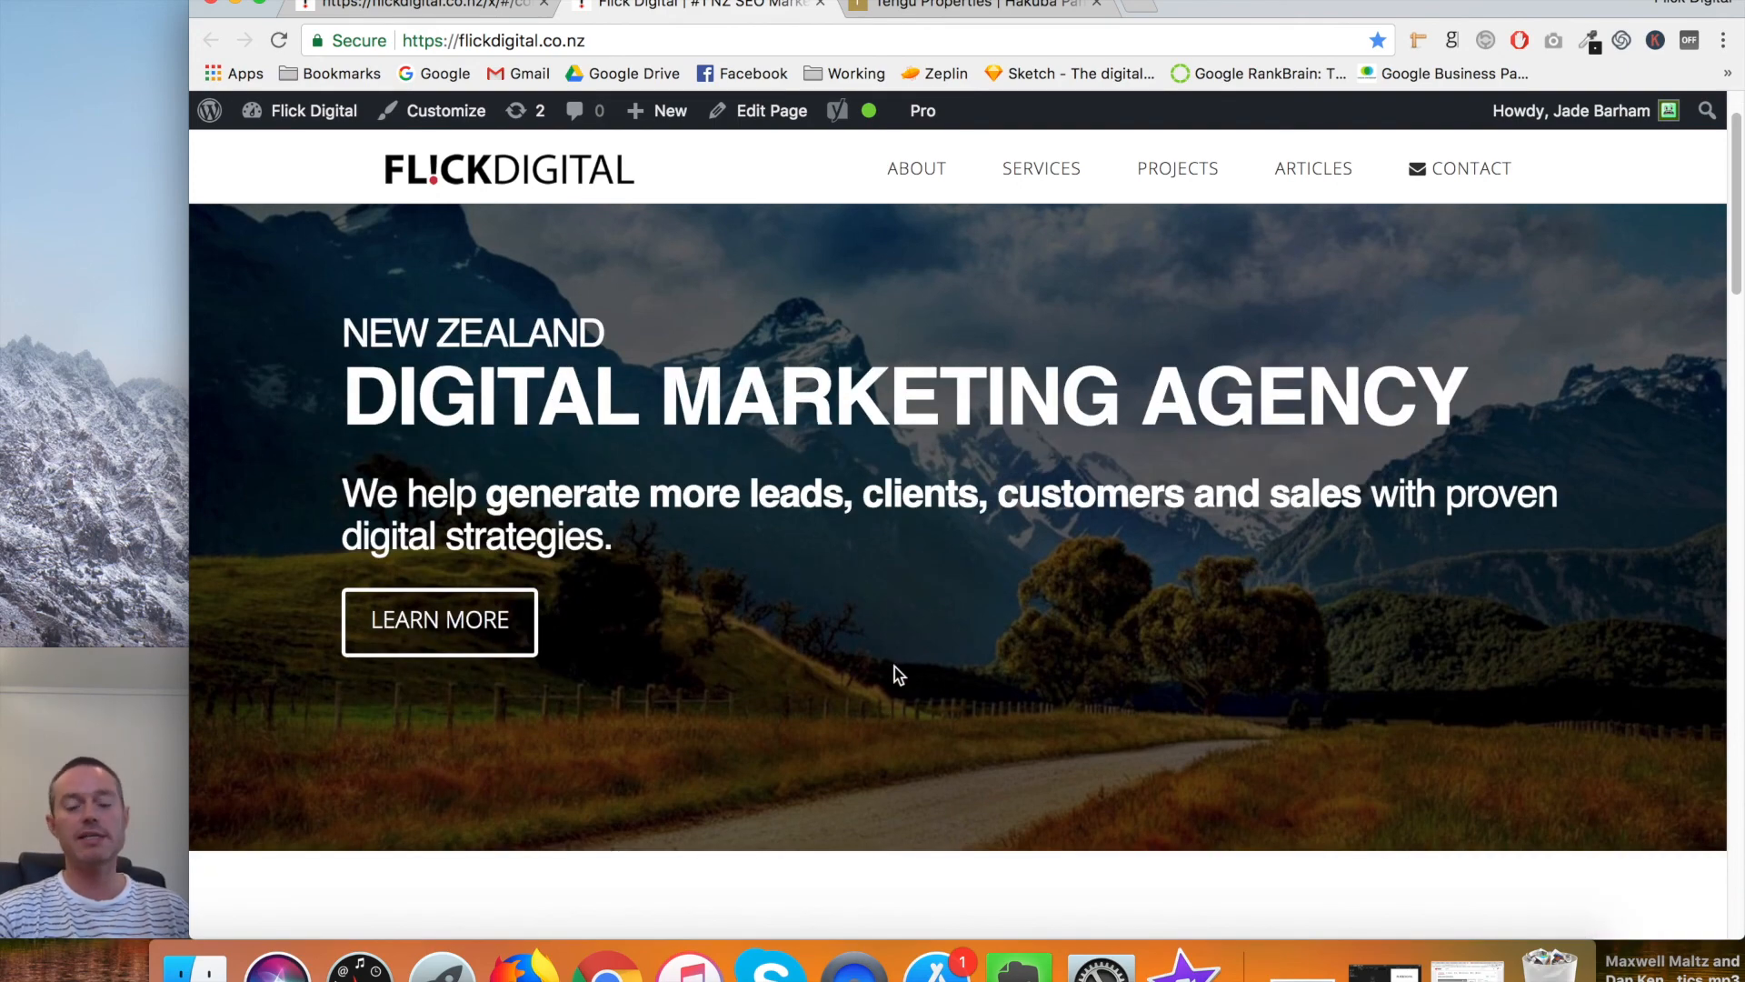